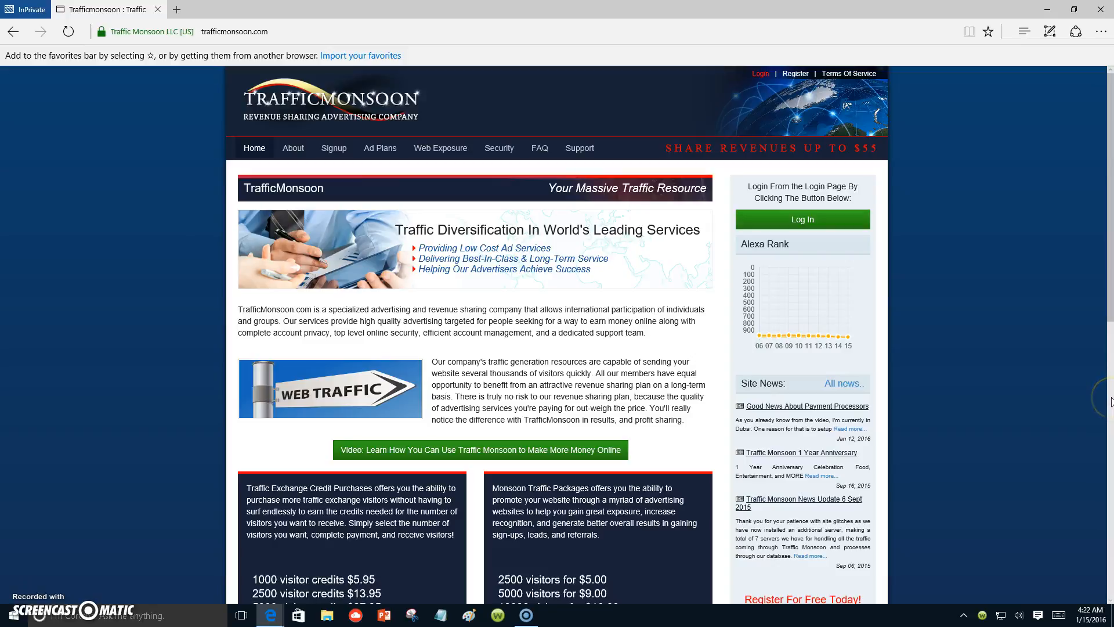
pyautogui.moveTo(1104, 398)
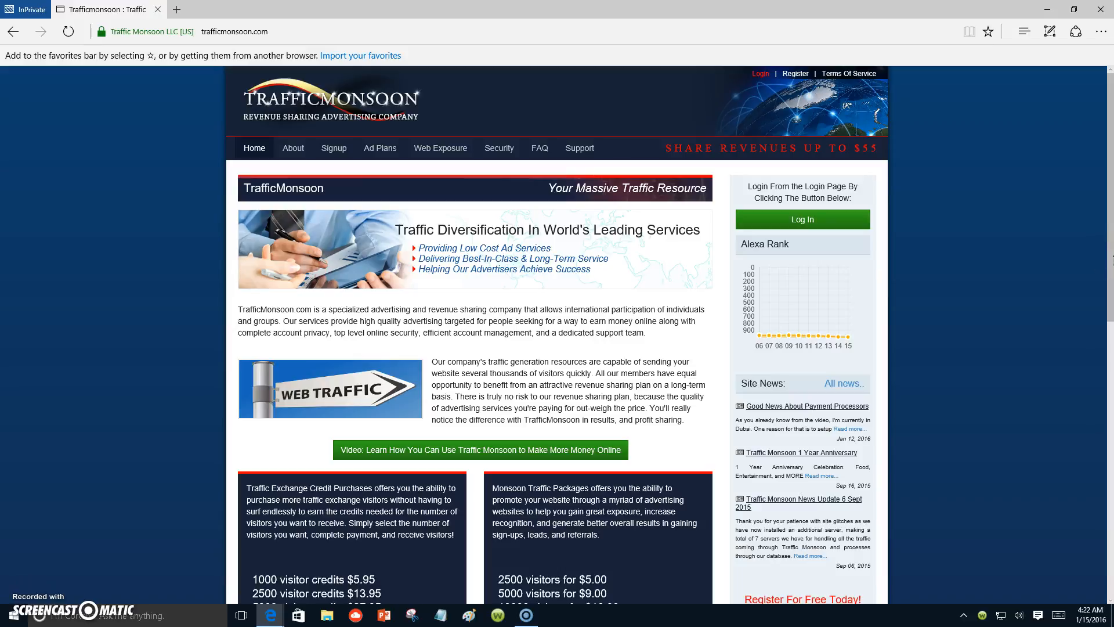
pyautogui.moveTo(1092, 261)
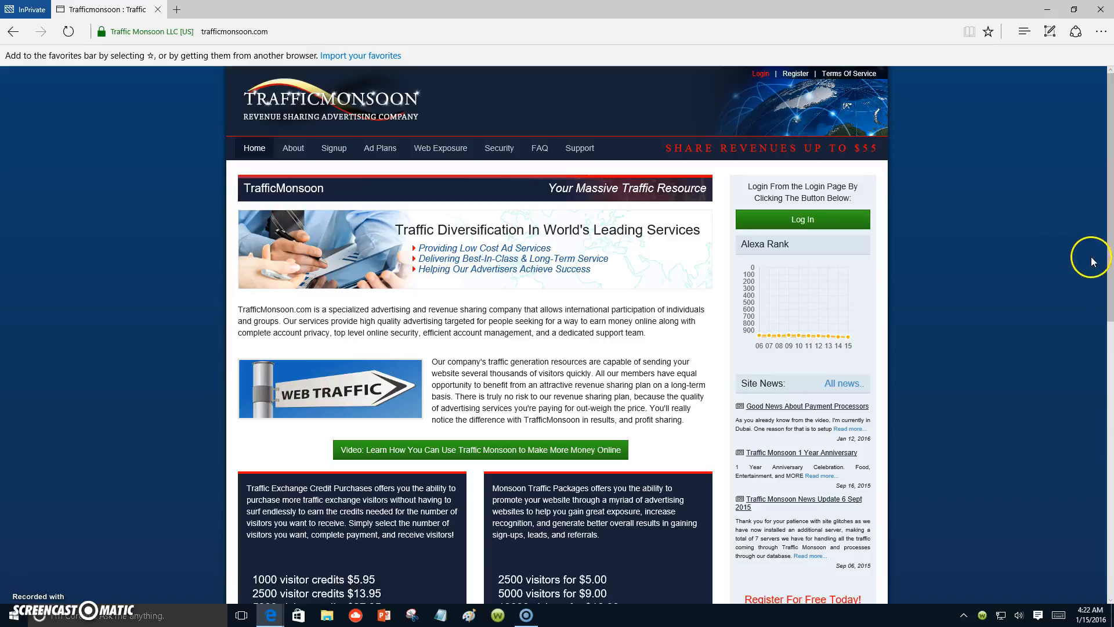
pyautogui.moveTo(1105, 270)
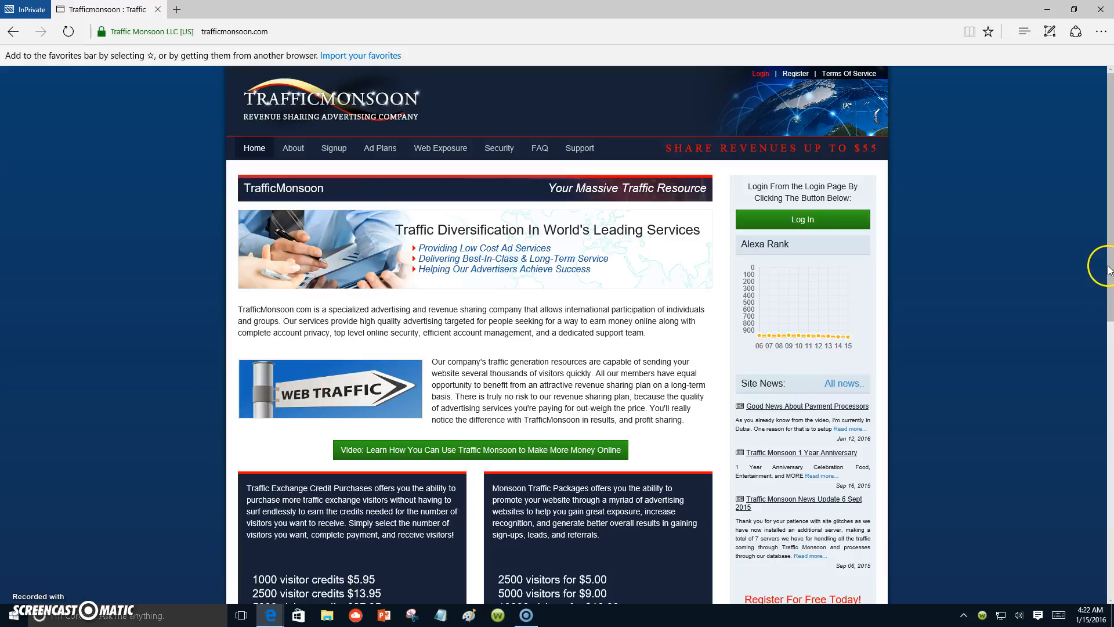
pyautogui.moveTo(1105, 268)
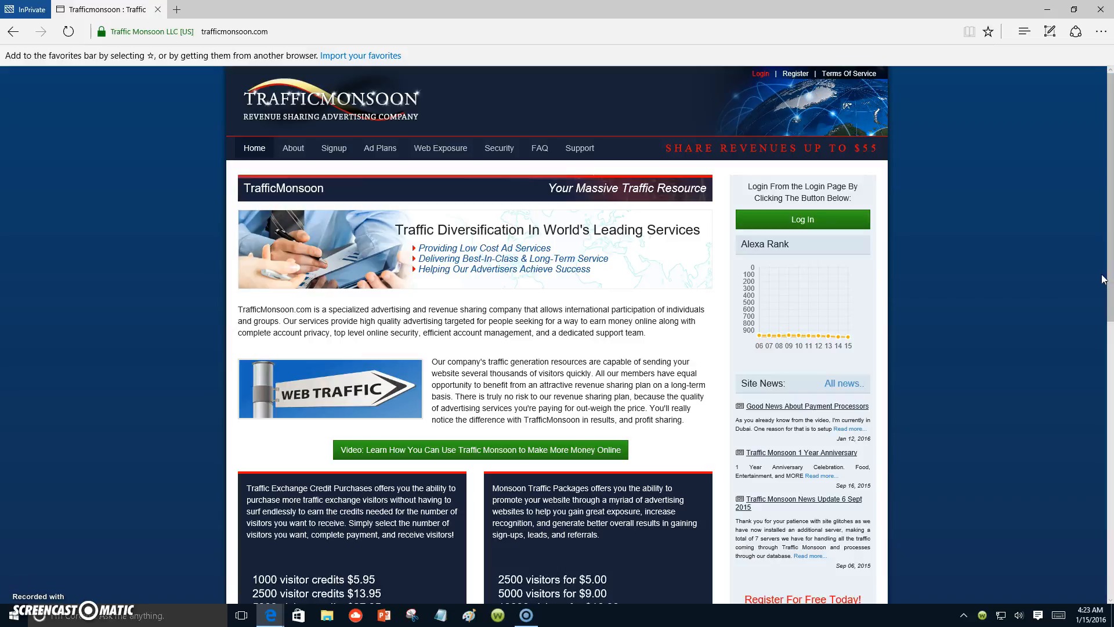
pyautogui.moveTo(1088, 289)
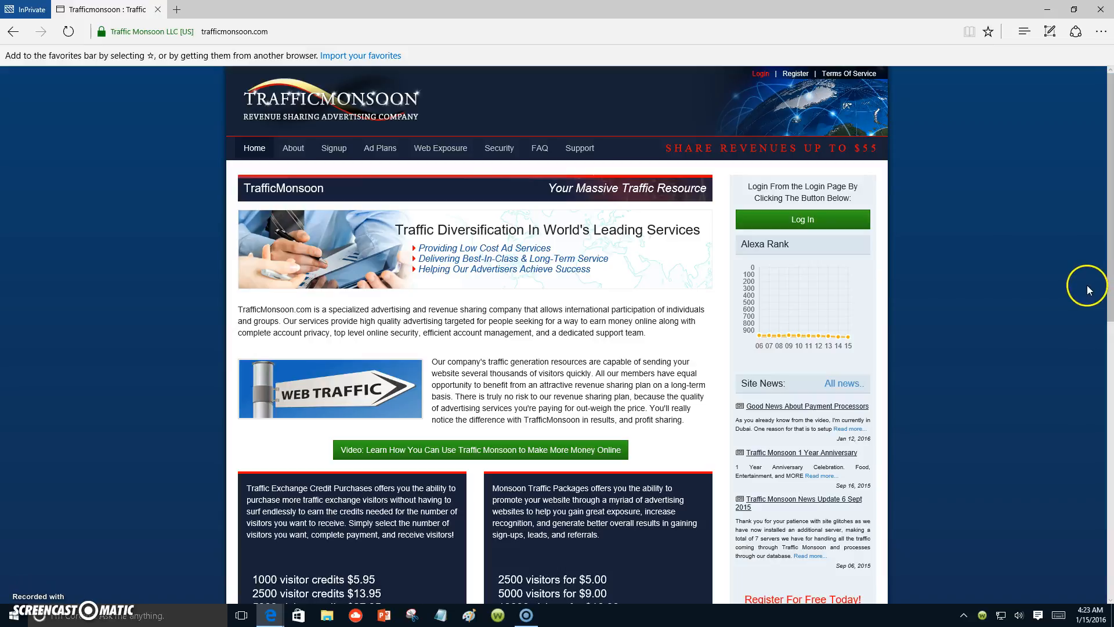
pyautogui.moveTo(1107, 277)
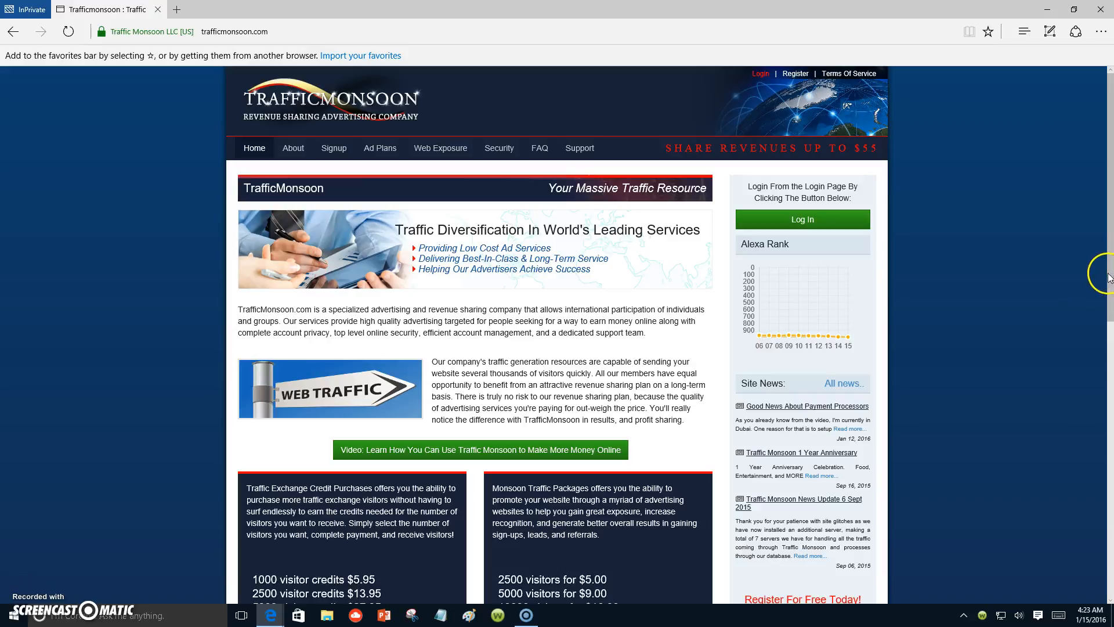
pyautogui.moveTo(1105, 277)
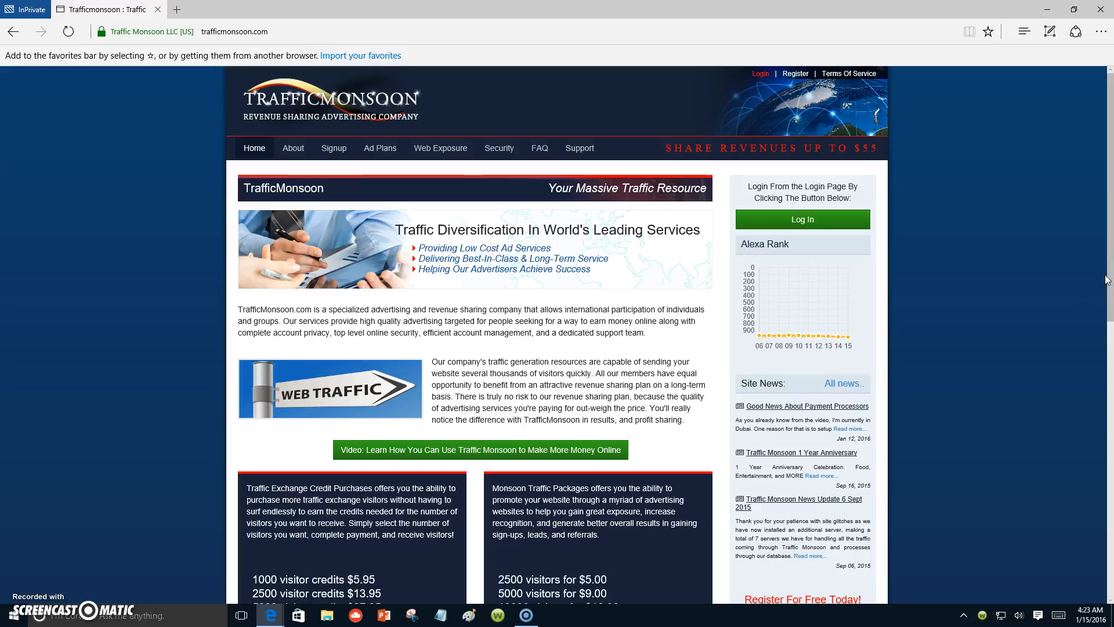
pyautogui.moveTo(1108, 276)
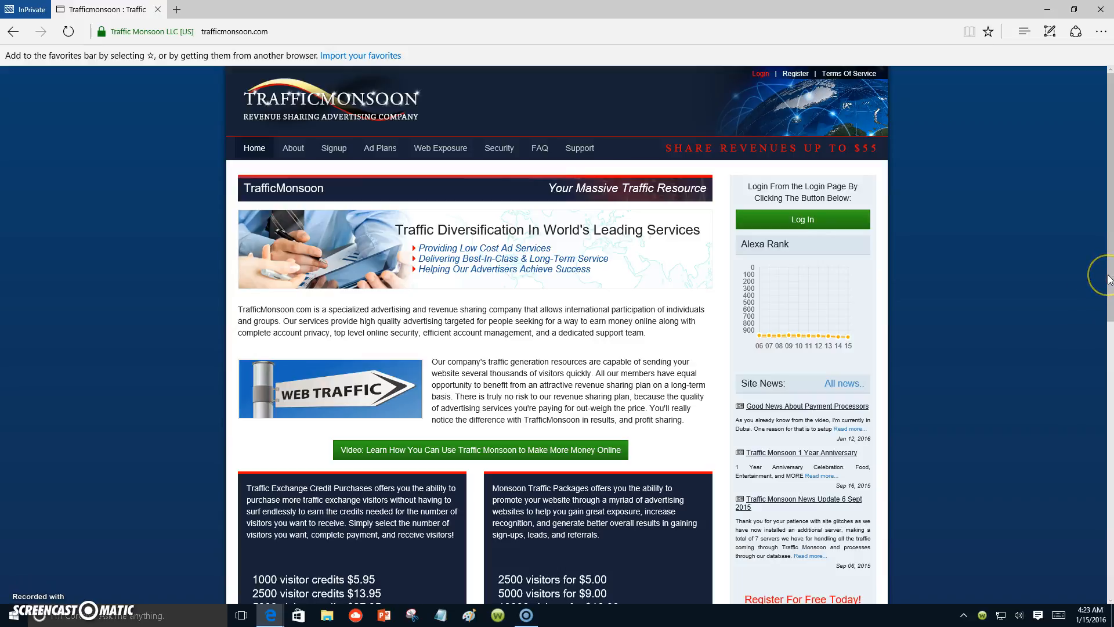
pyautogui.moveTo(1105, 279)
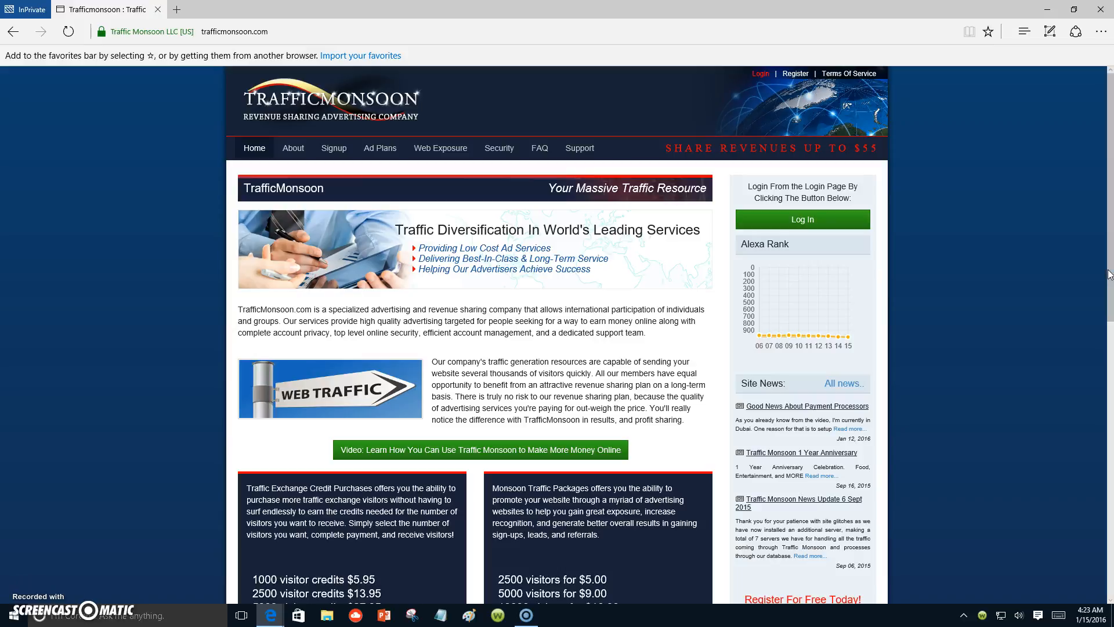
pyautogui.moveTo(1108, 222)
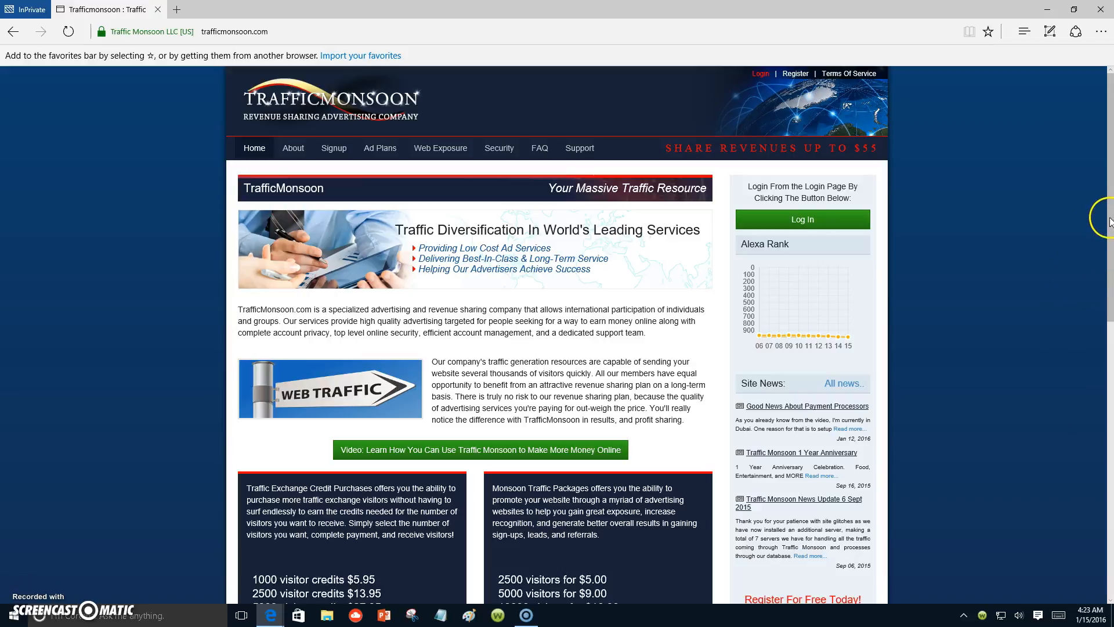
pyautogui.scroll(-3)
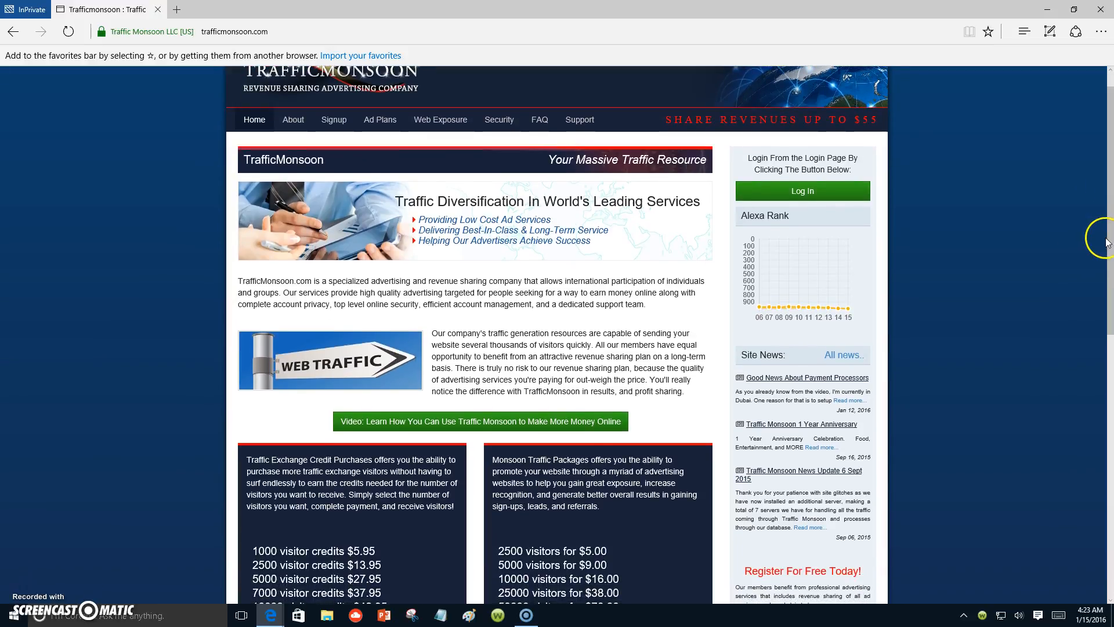
pyautogui.moveTo(1087, 254)
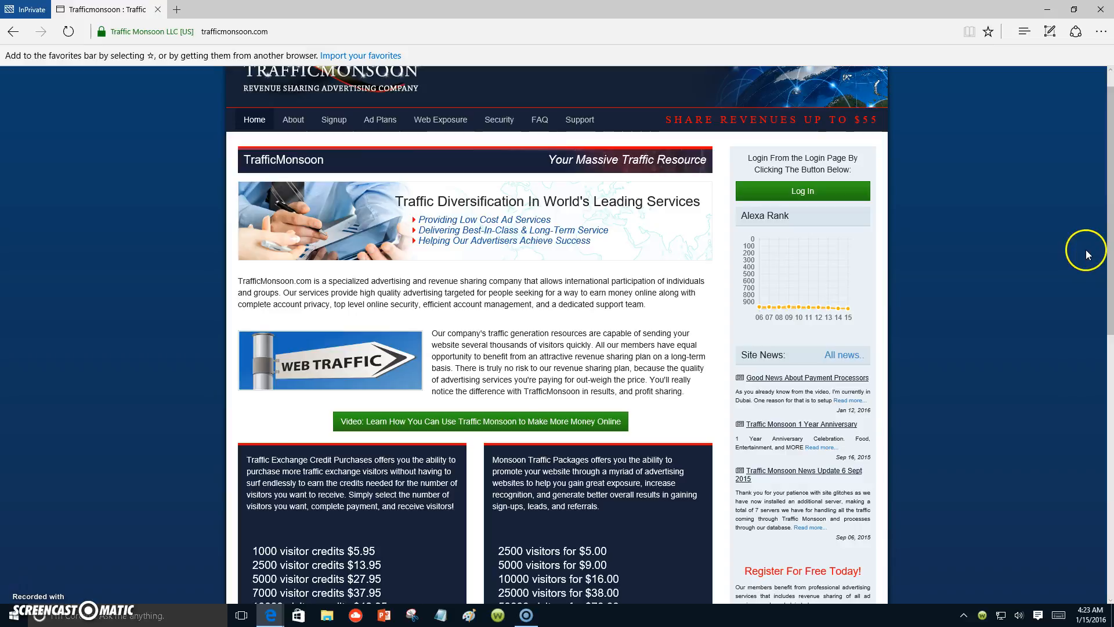
pyautogui.moveTo(1082, 256)
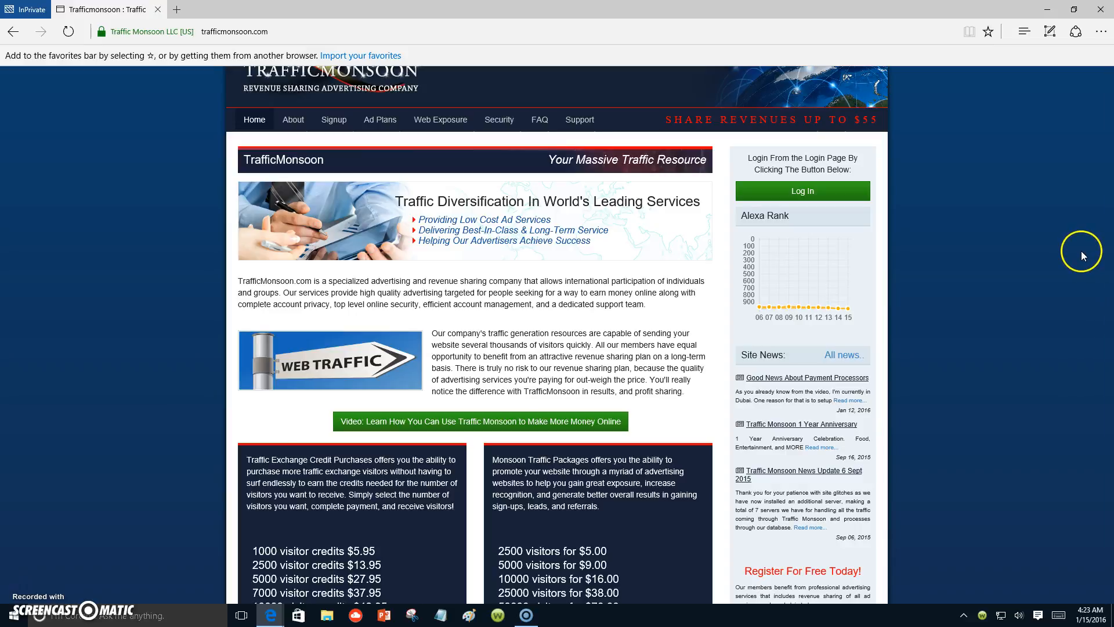
pyautogui.moveTo(1105, 293)
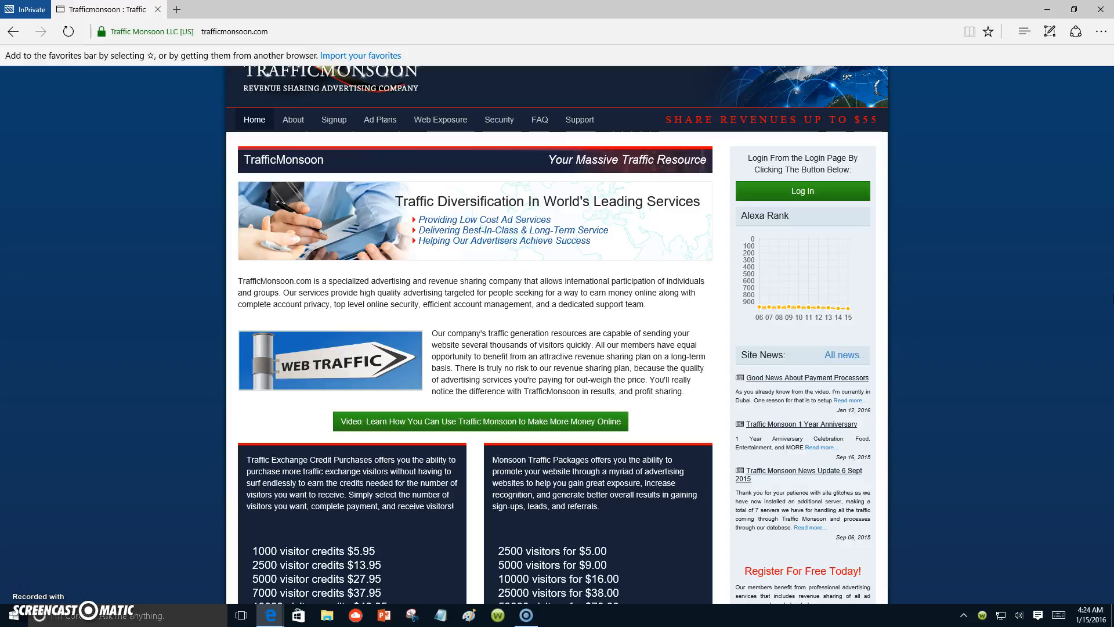
pyautogui.moveTo(1111, 298)
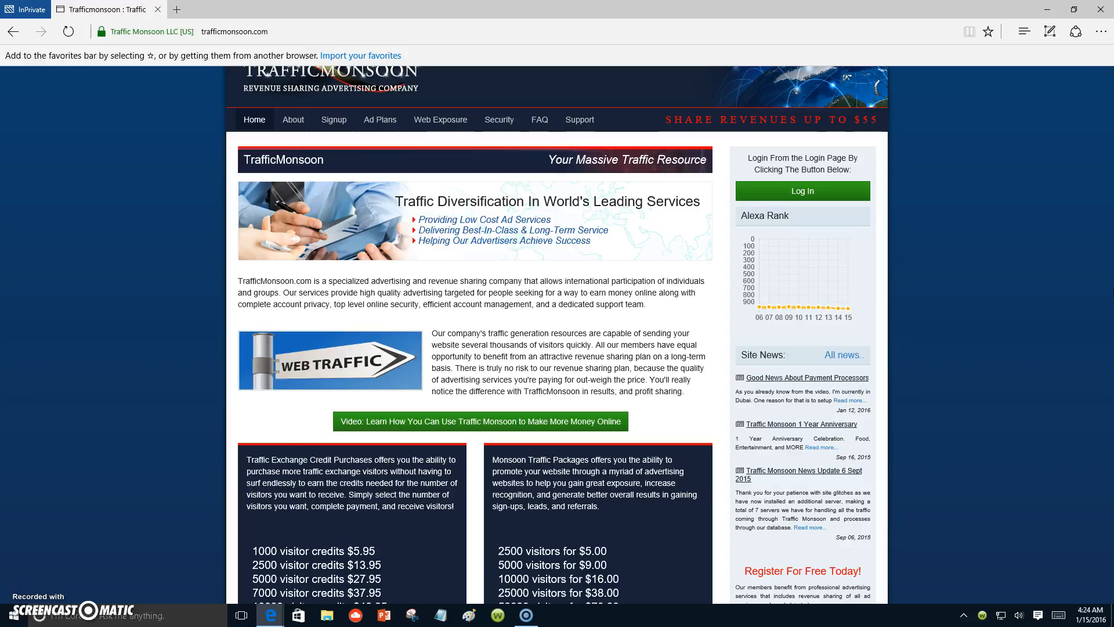
pyautogui.moveTo(1107, 286)
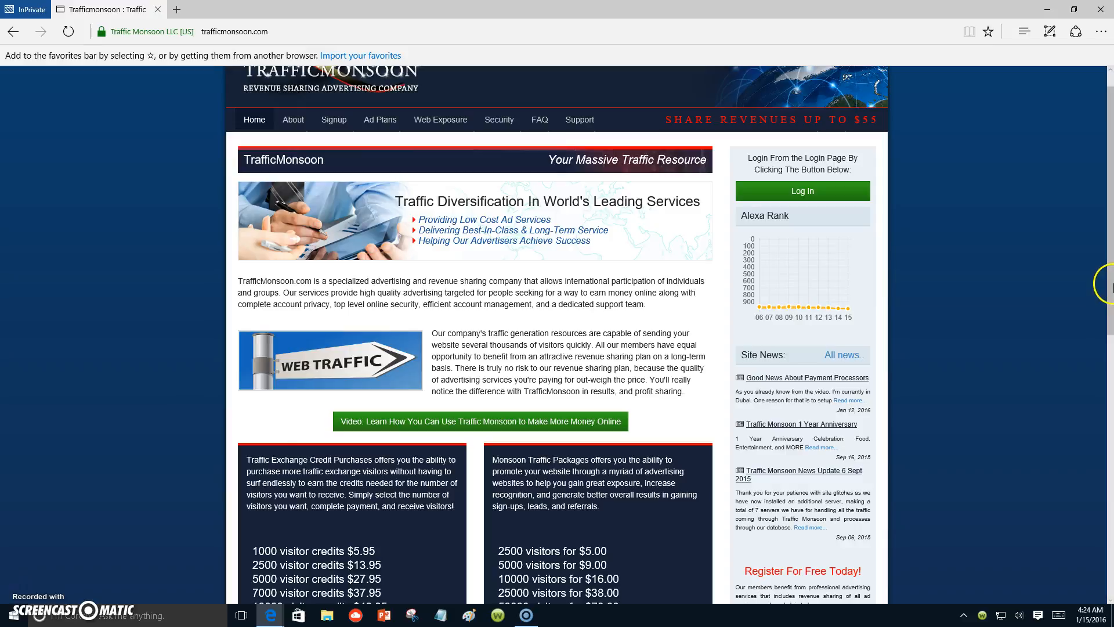
pyautogui.moveTo(1102, 289)
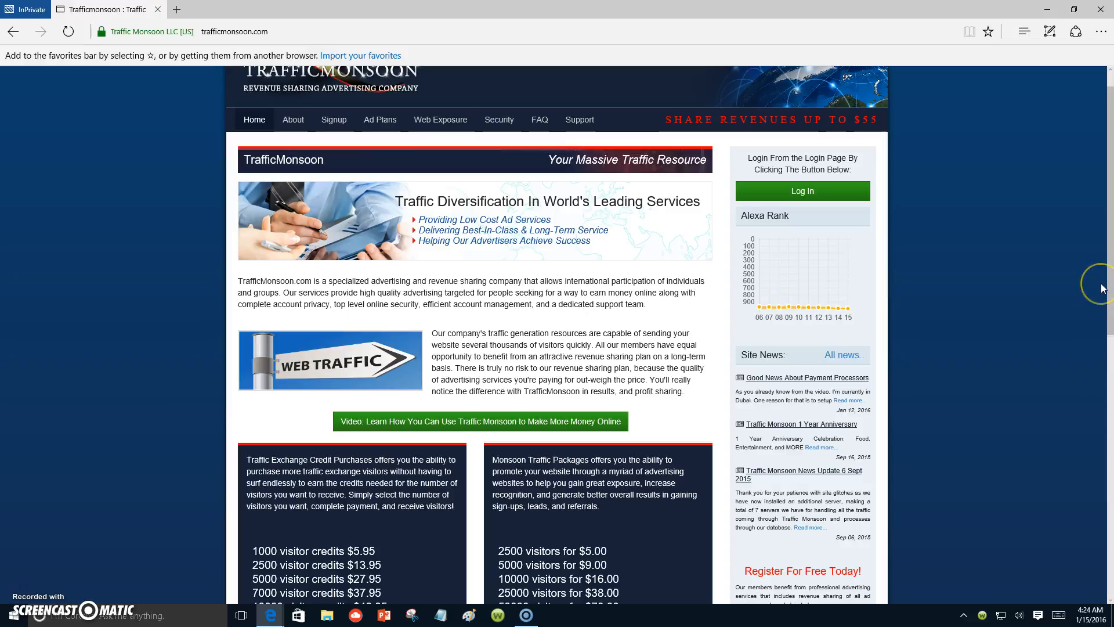
pyautogui.moveTo(1094, 286)
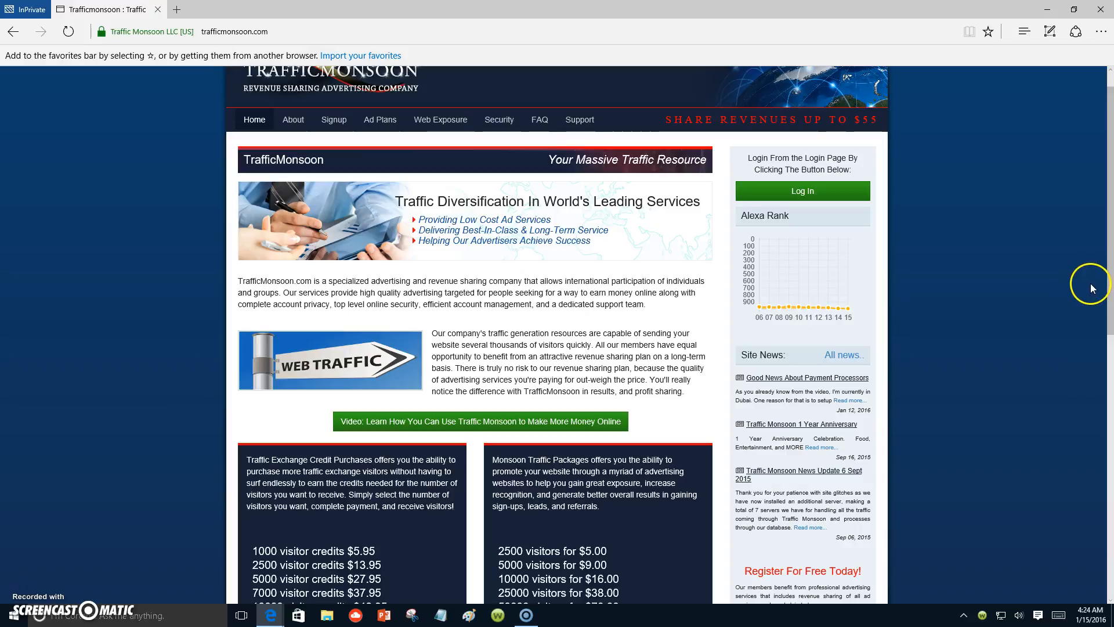
pyautogui.moveTo(1097, 277)
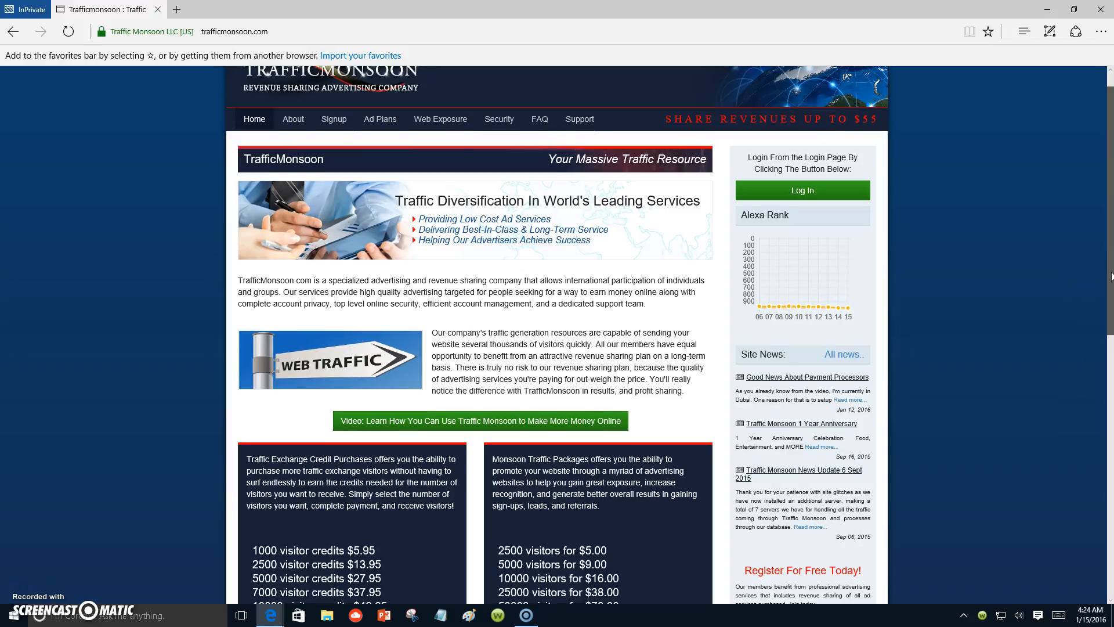
pyautogui.scroll(-3)
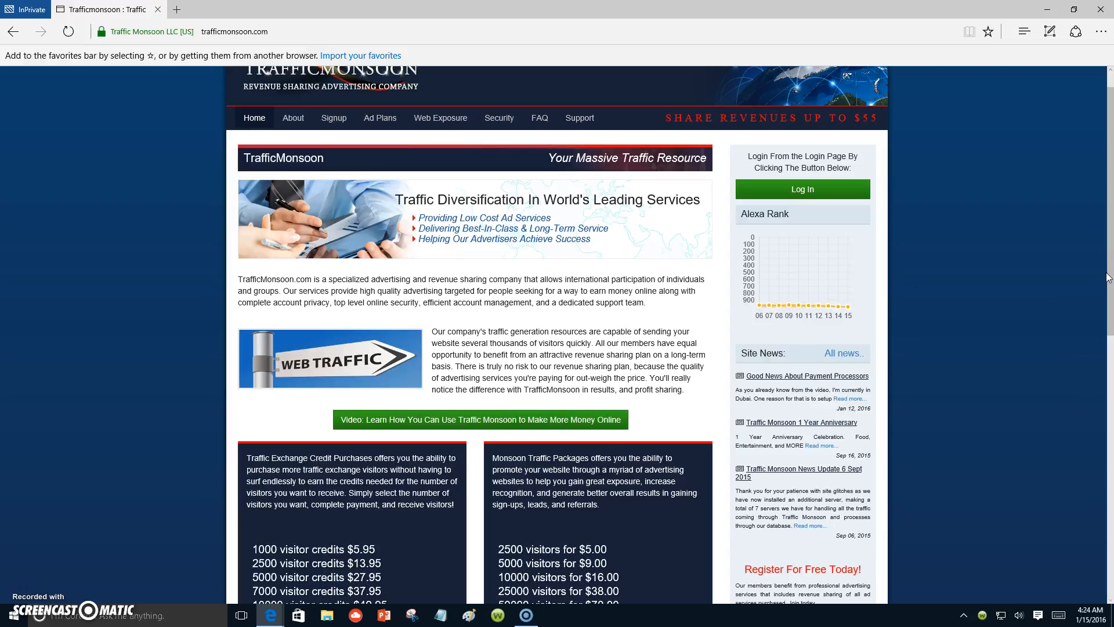
pyautogui.moveTo(1094, 283)
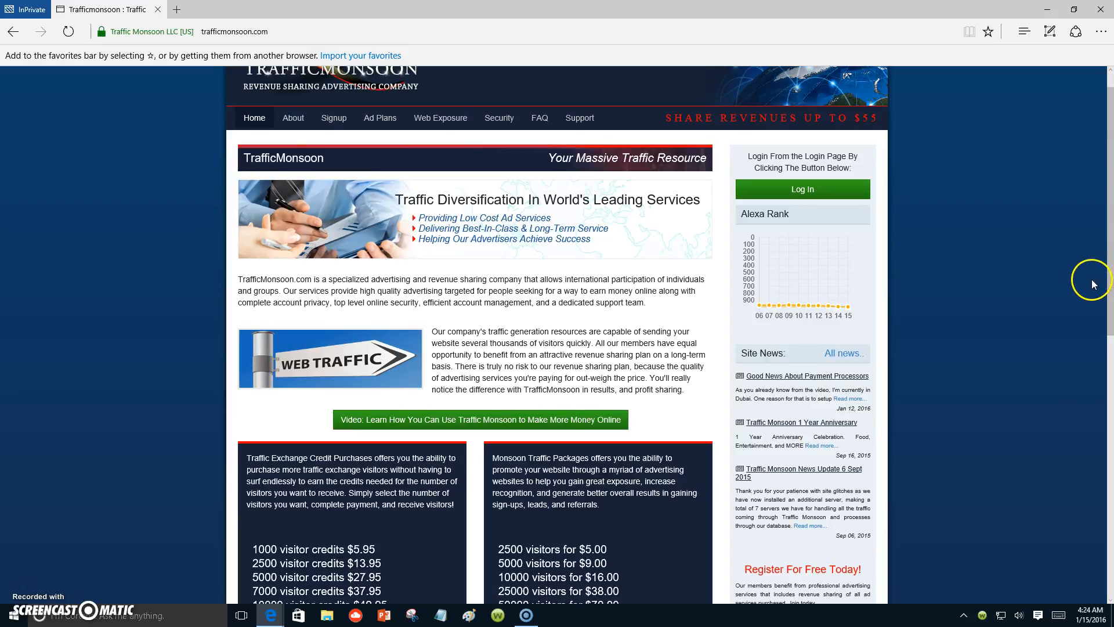
pyautogui.scroll(-3)
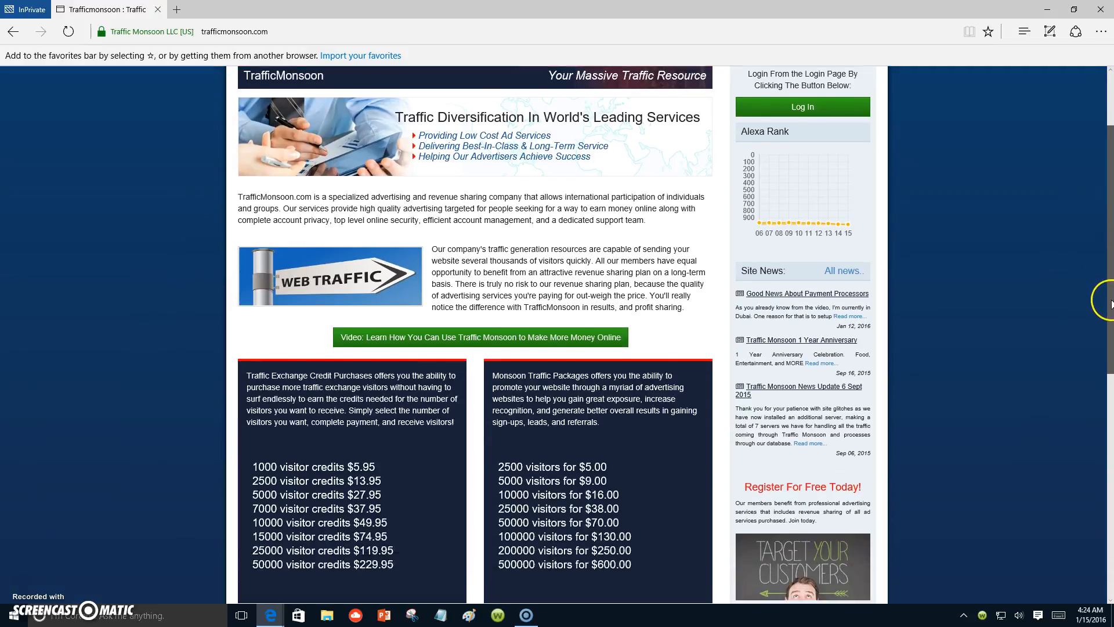
pyautogui.scroll(-3)
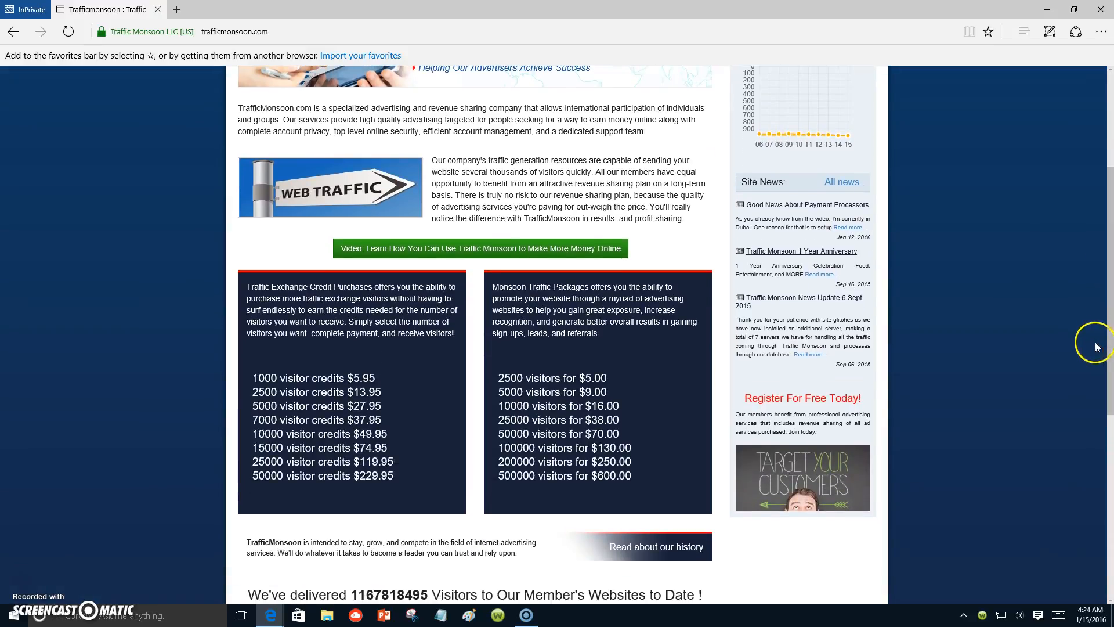
pyautogui.moveTo(902, 465)
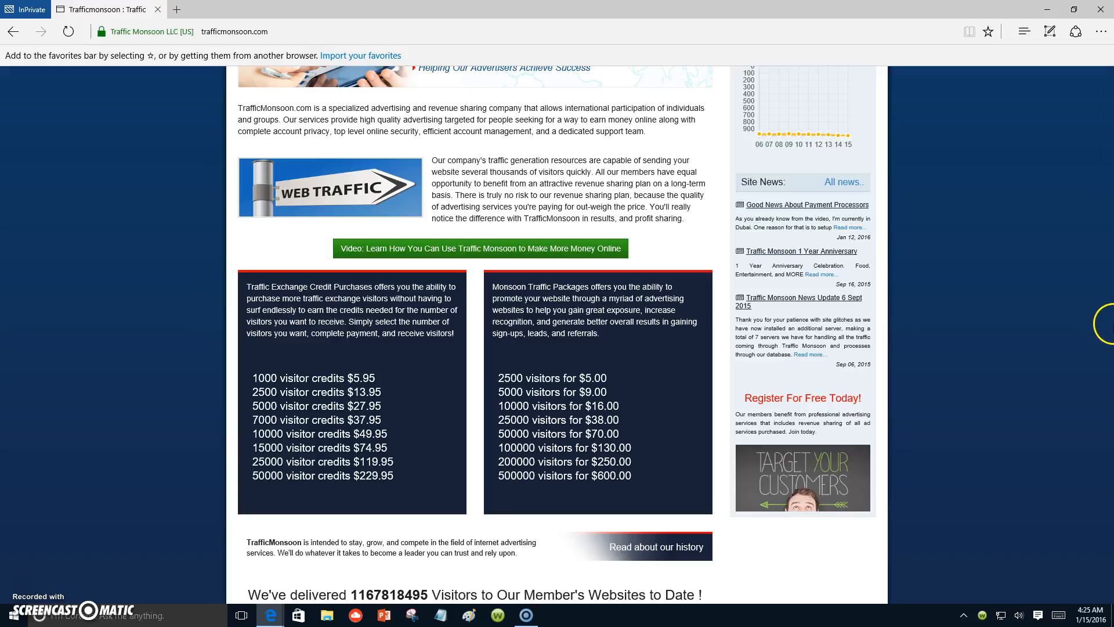
pyautogui.moveTo(1106, 324)
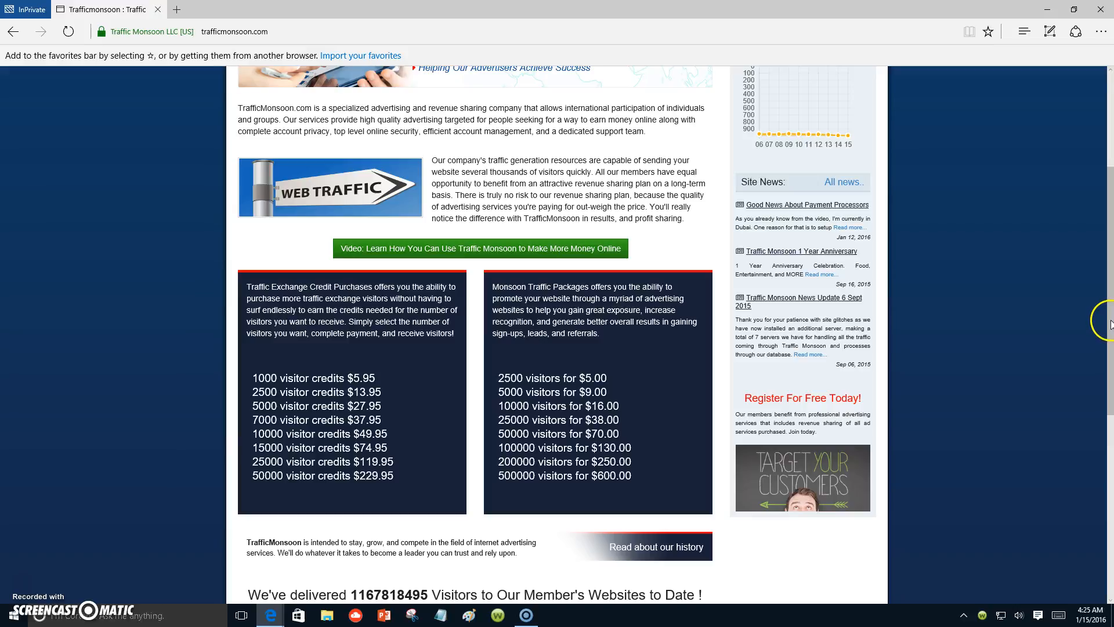
pyautogui.moveTo(1104, 327)
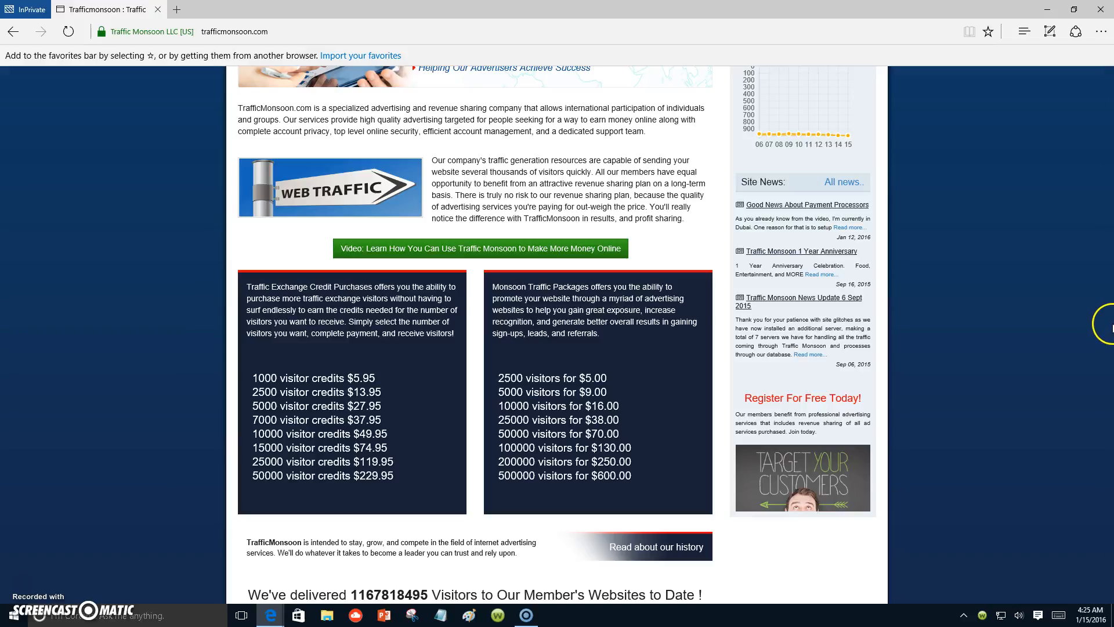
pyautogui.moveTo(1108, 325)
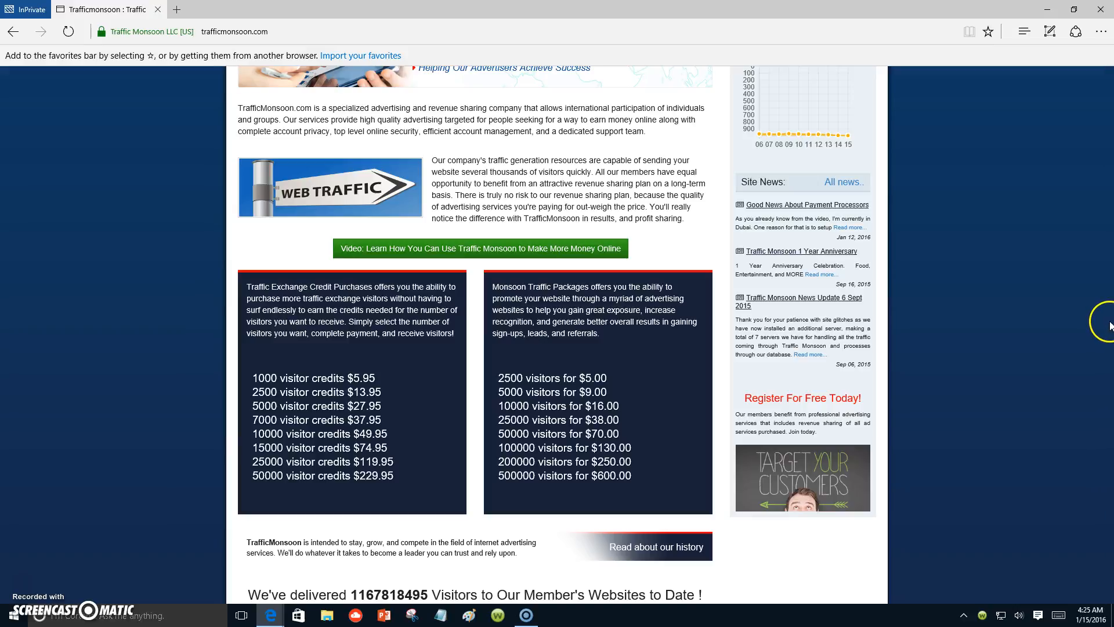
pyautogui.moveTo(1105, 320)
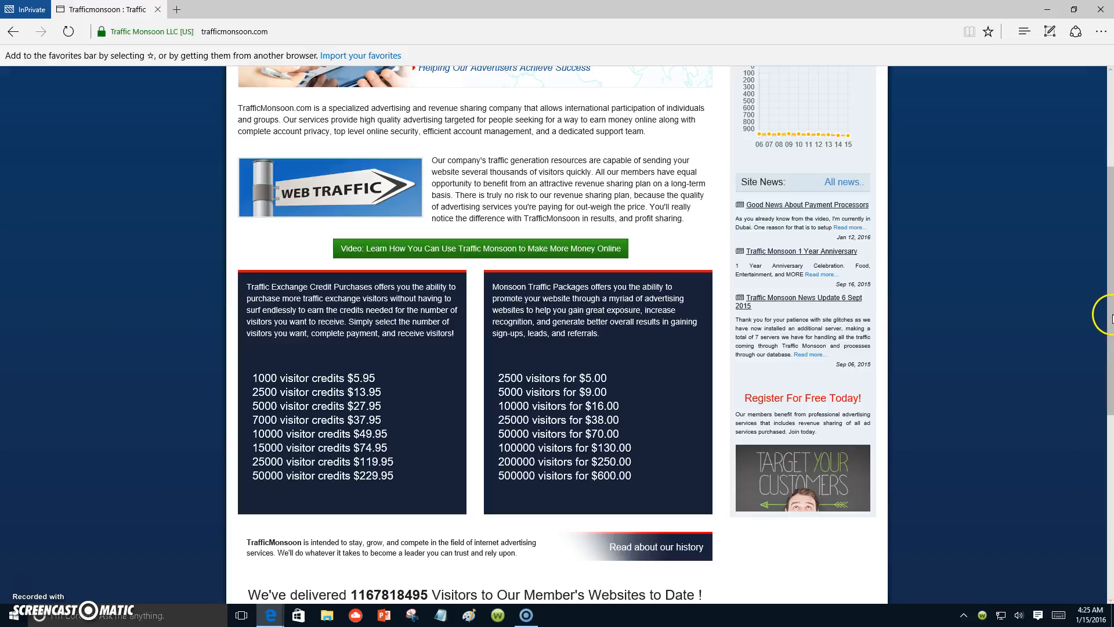
pyautogui.moveTo(1105, 317)
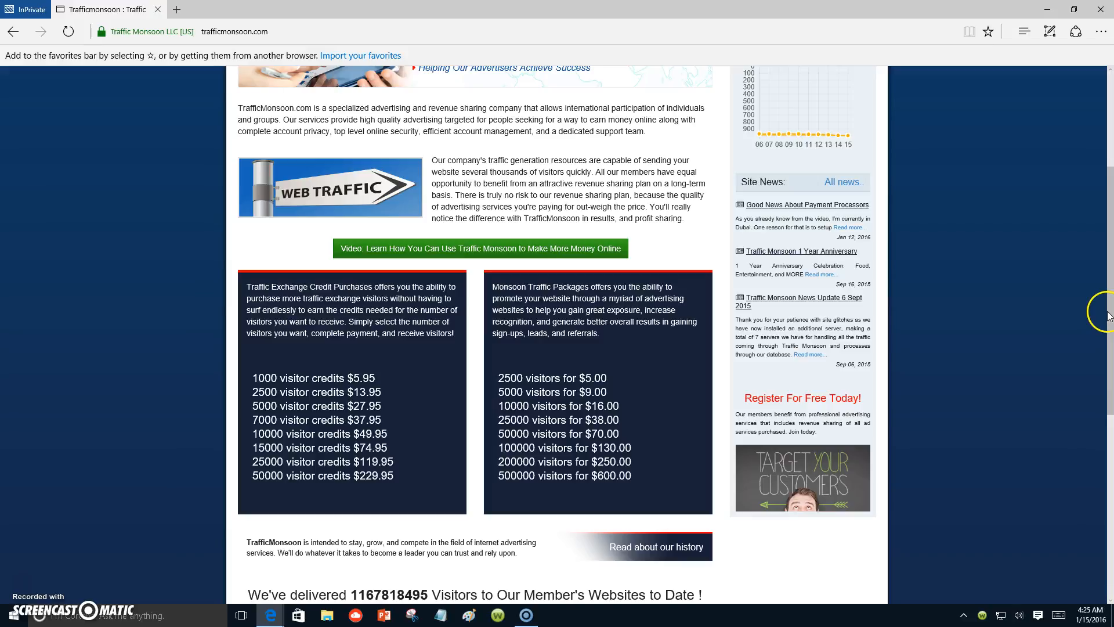
pyautogui.moveTo(1105, 318)
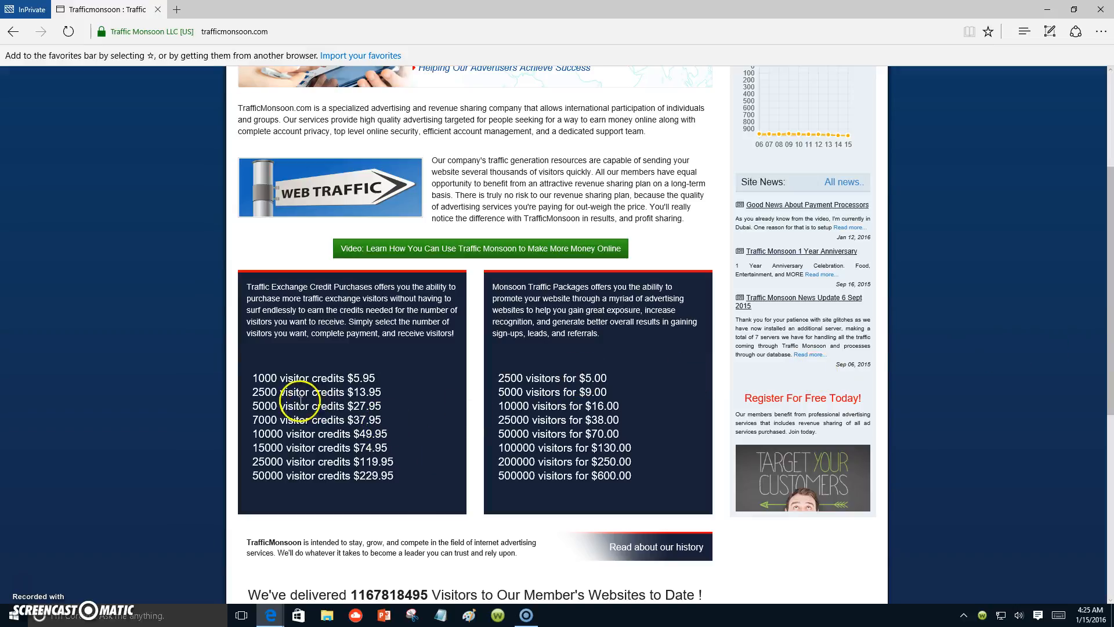
pyautogui.moveTo(380, 392)
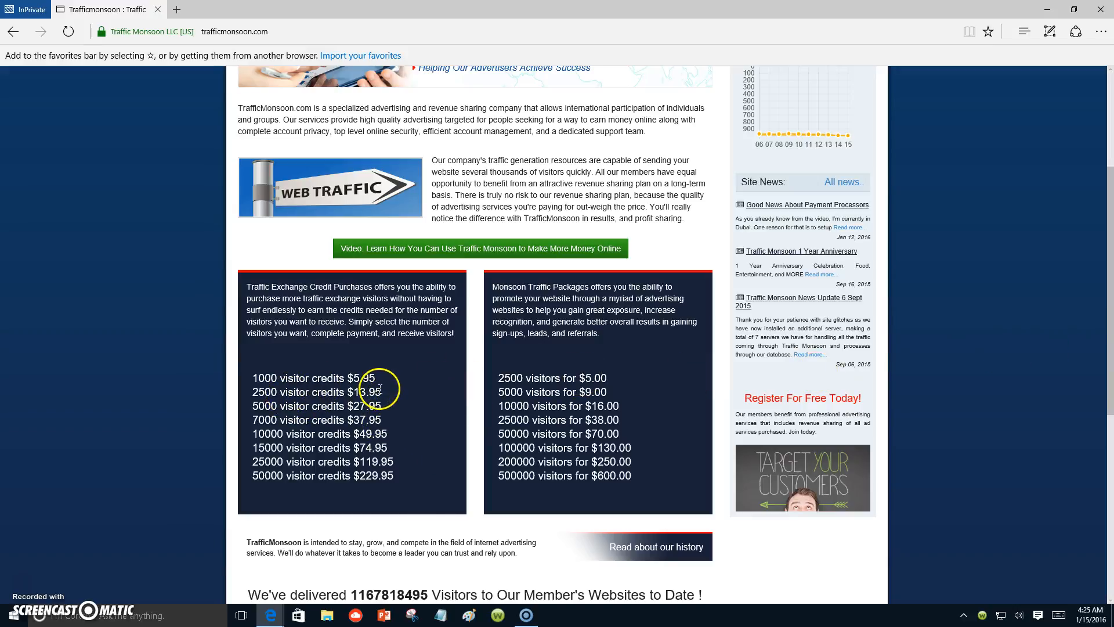
pyautogui.moveTo(276, 416)
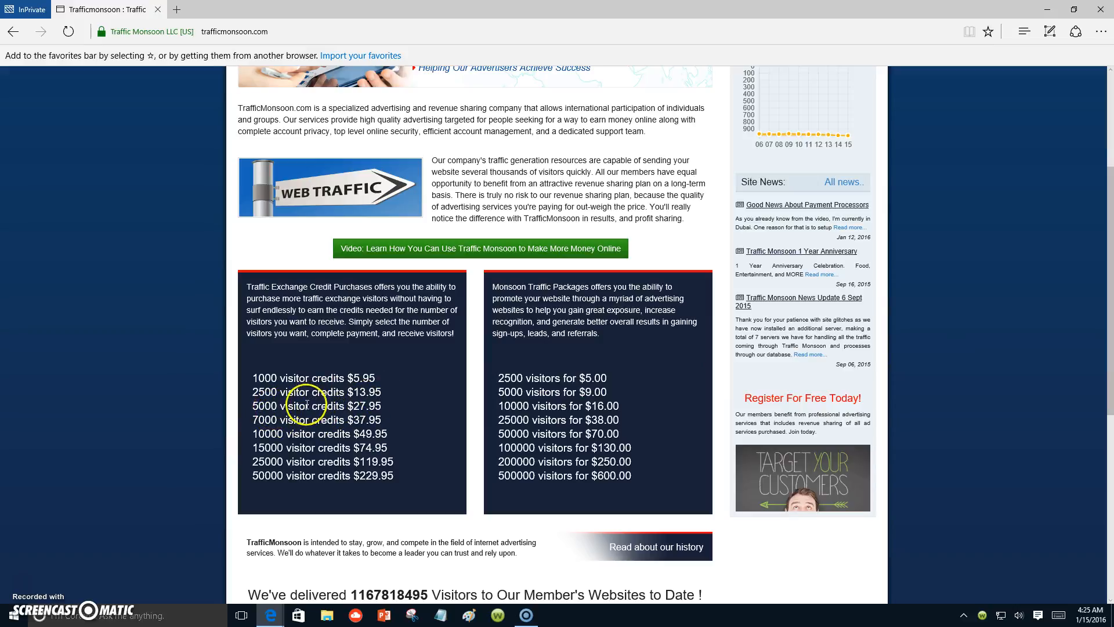
pyautogui.moveTo(383, 404)
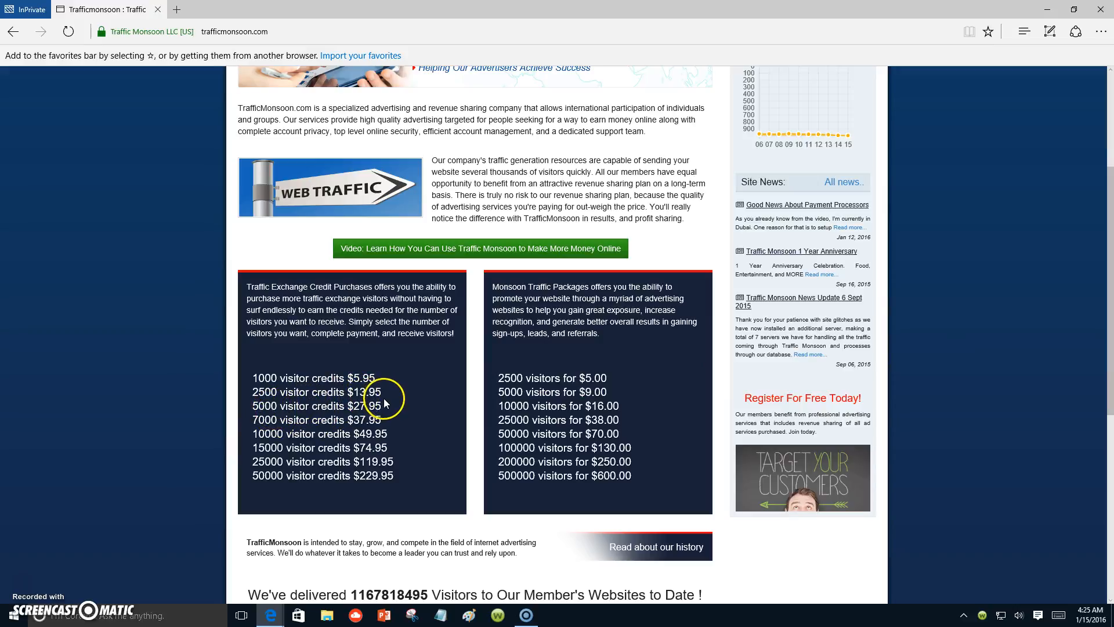
pyautogui.moveTo(1104, 403)
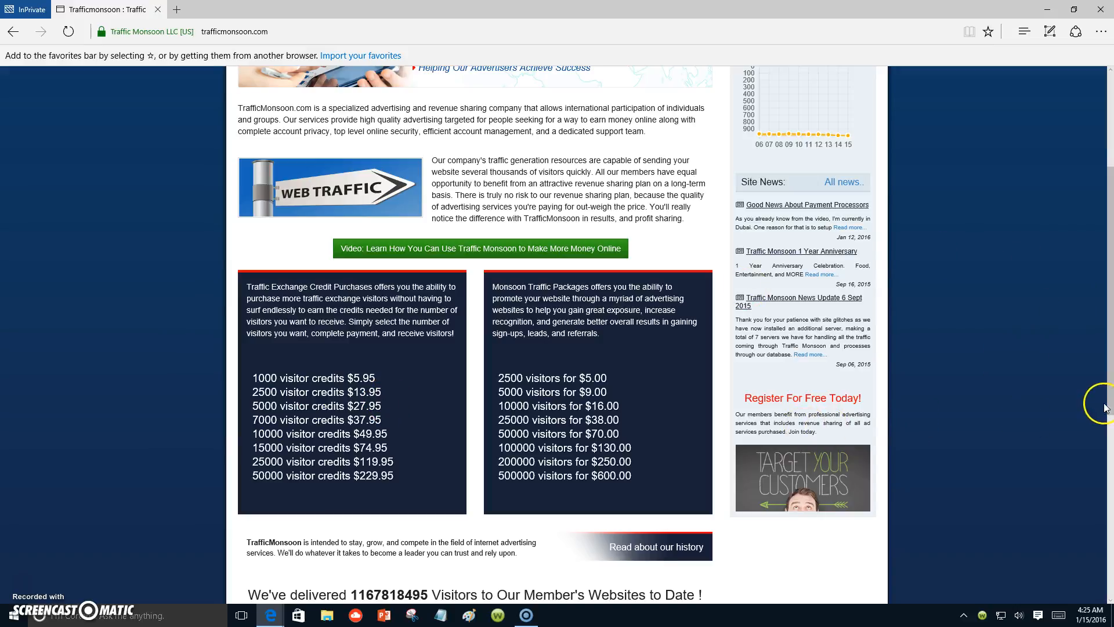
pyautogui.moveTo(346, 507)
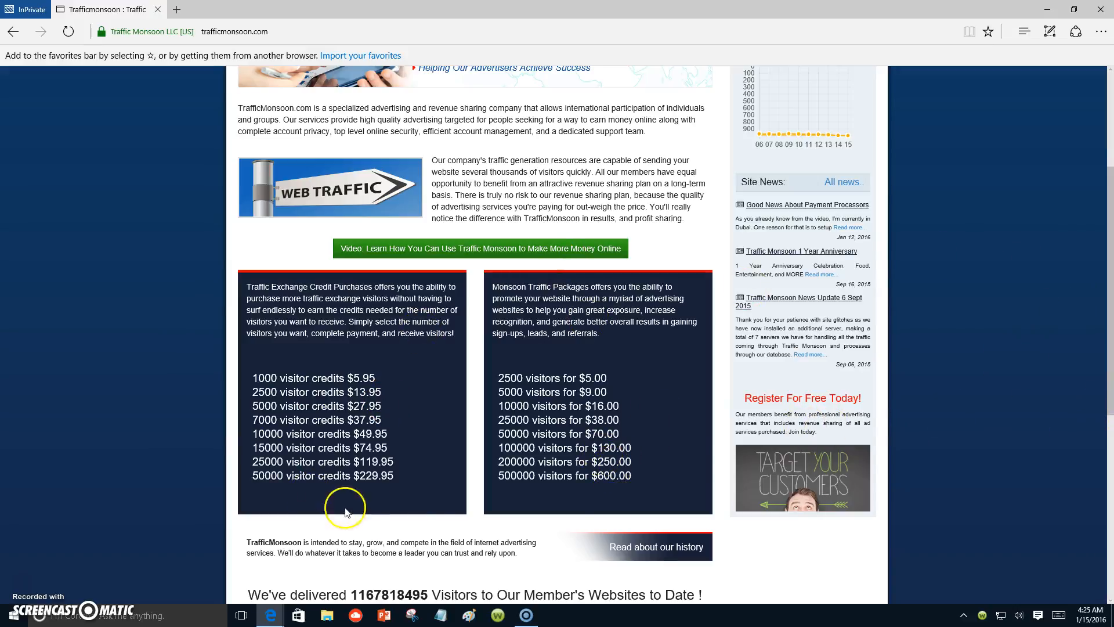
pyautogui.moveTo(1105, 241)
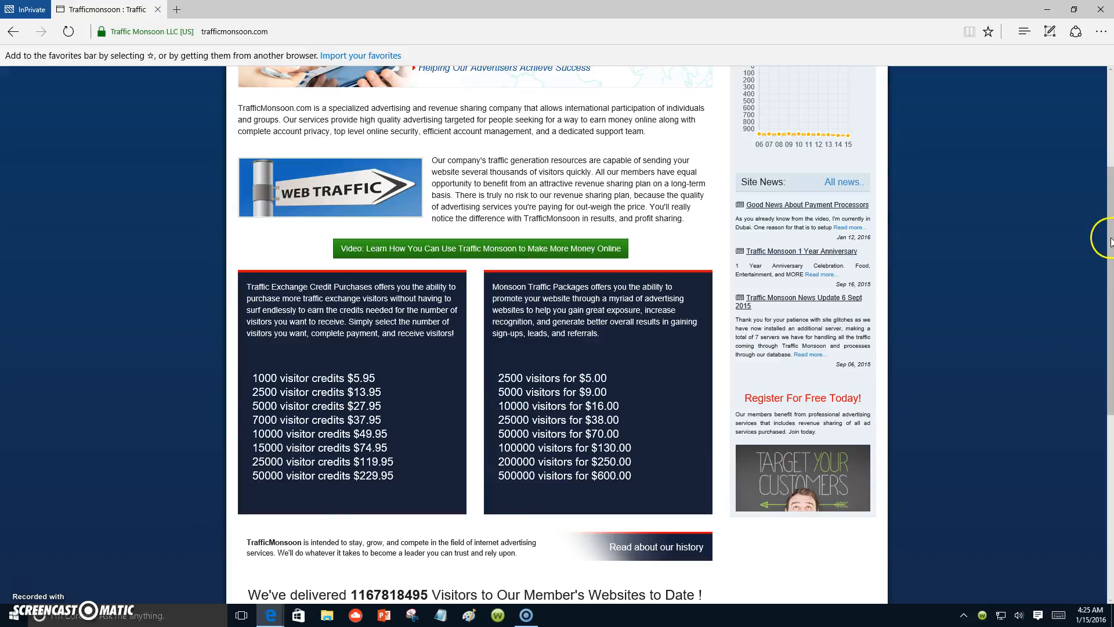
pyautogui.scroll(3)
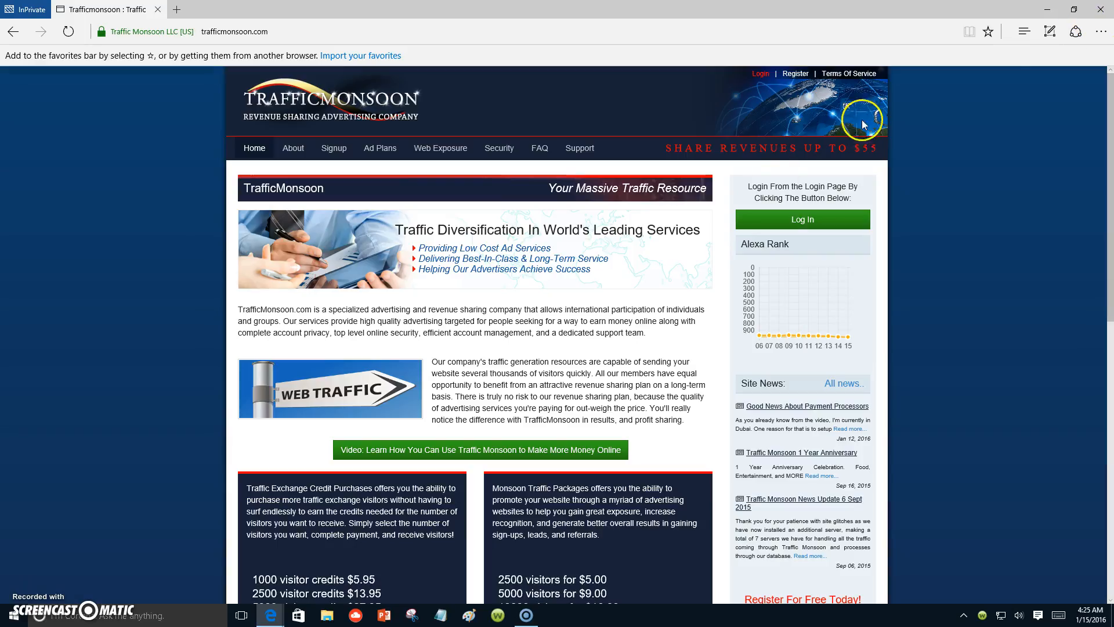
pyautogui.click(802, 218)
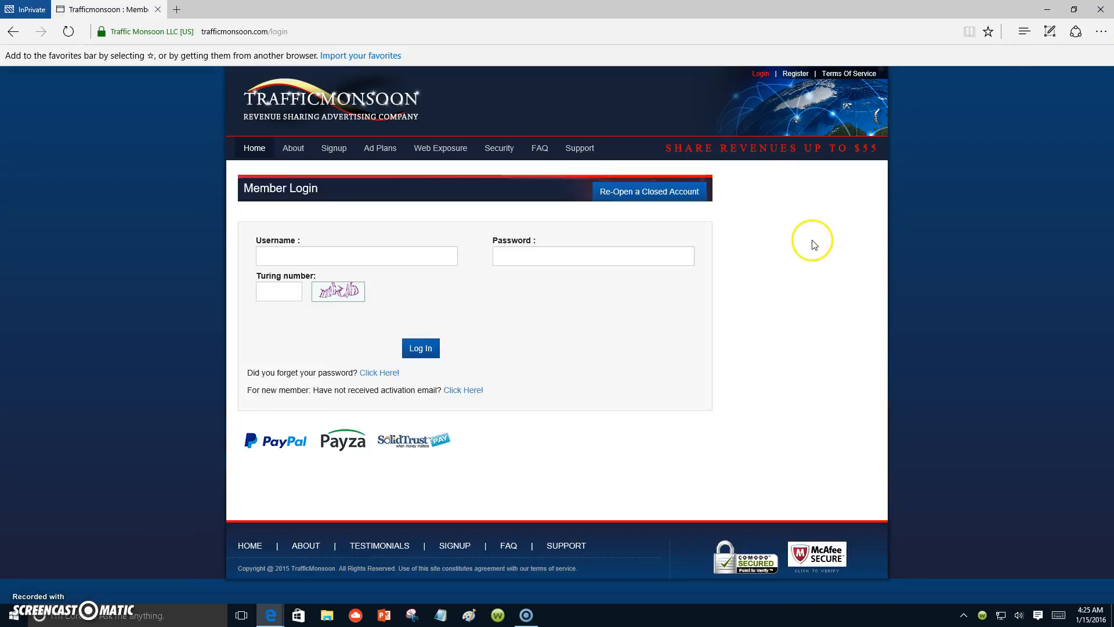
pyautogui.click(355, 255)
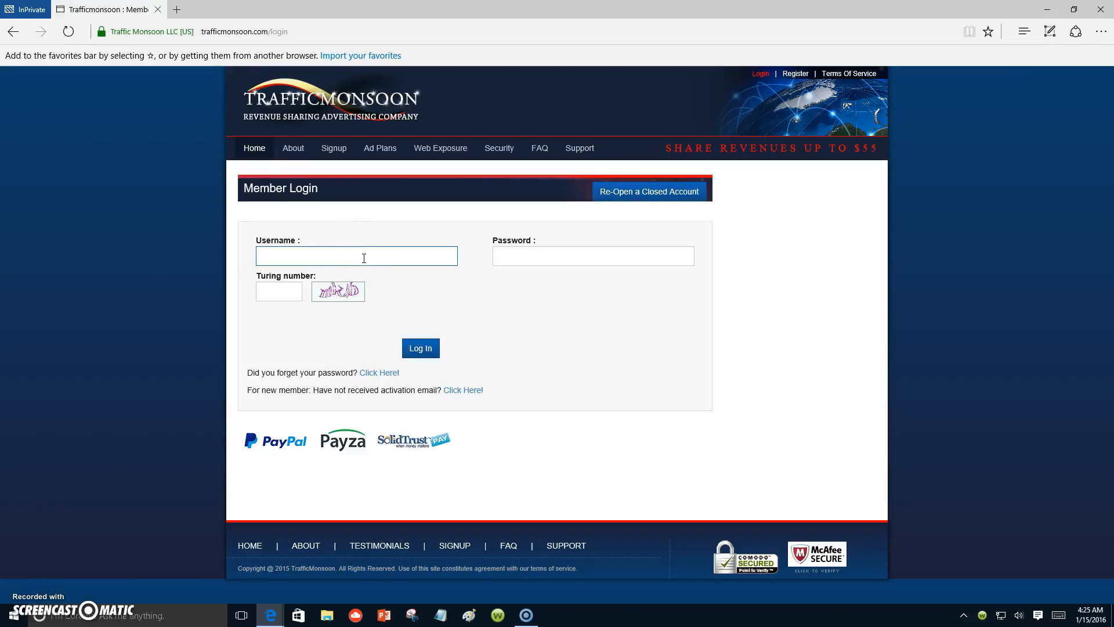
pyautogui.write('mcarter')
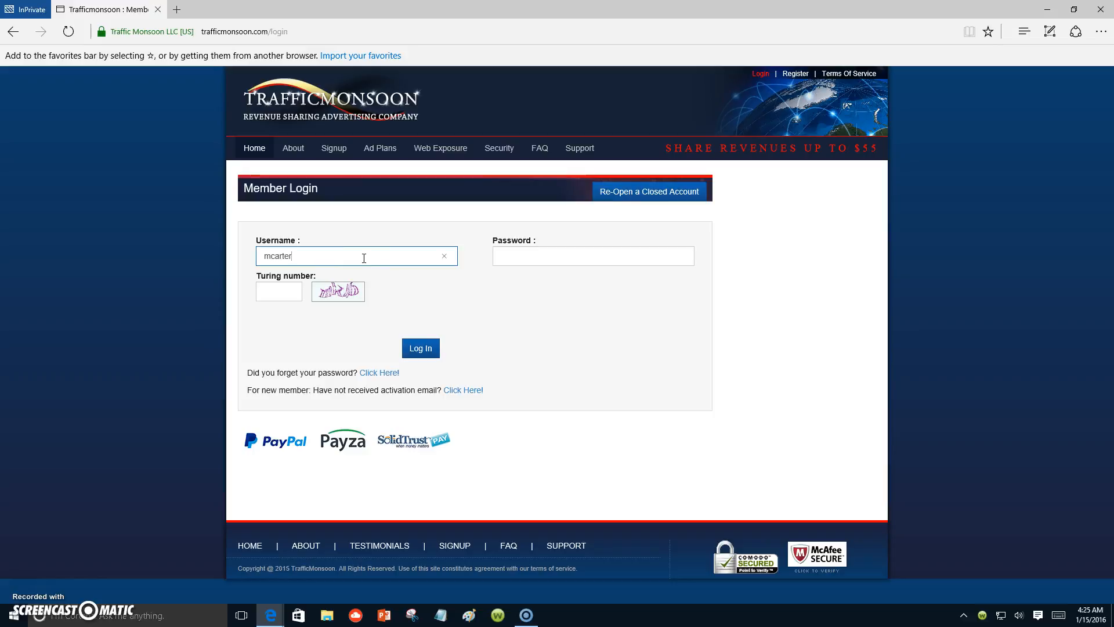
# Step: Enter the password and Turing number 46, then submit the login form
pyautogui.click(592, 256)
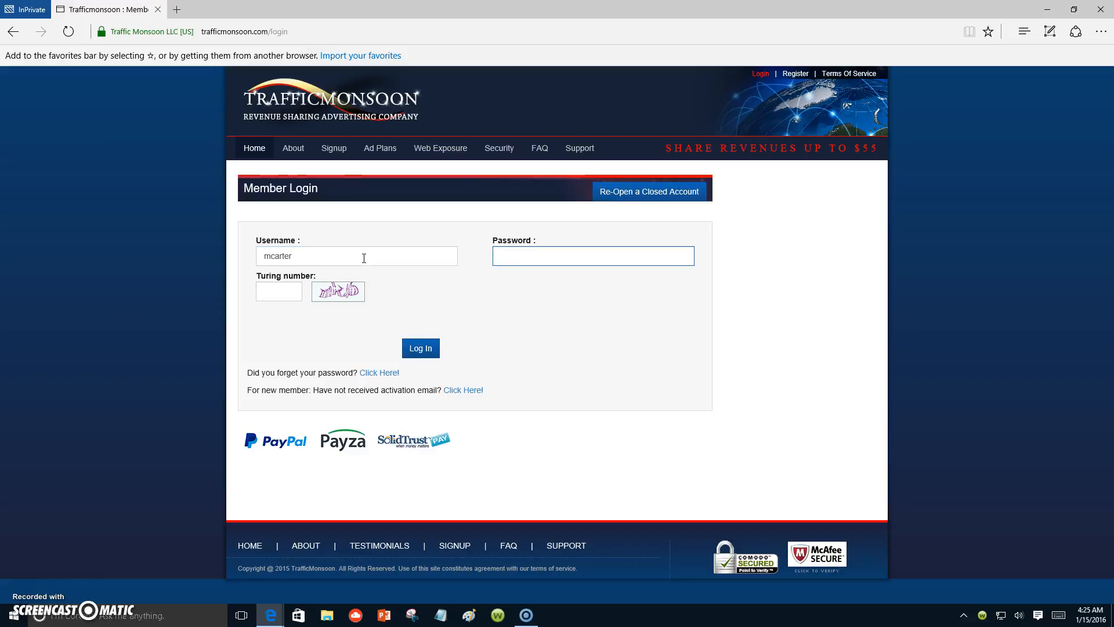
pyautogui.click(592, 255)
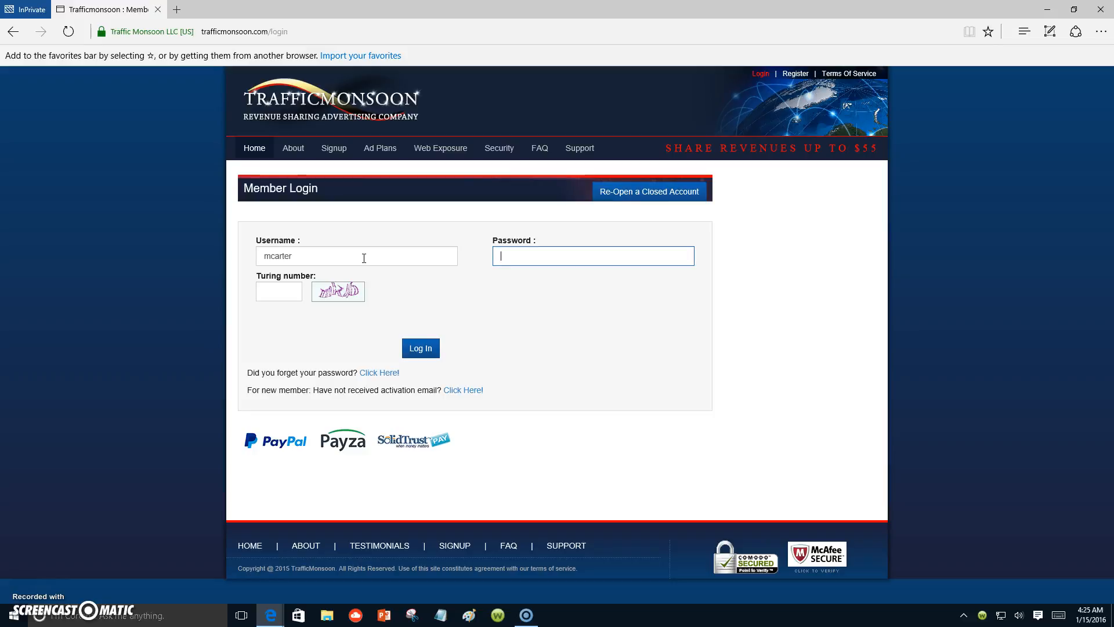
pyautogui.write('••')
pyautogui.click(278, 291)
pyautogui.write('mk')
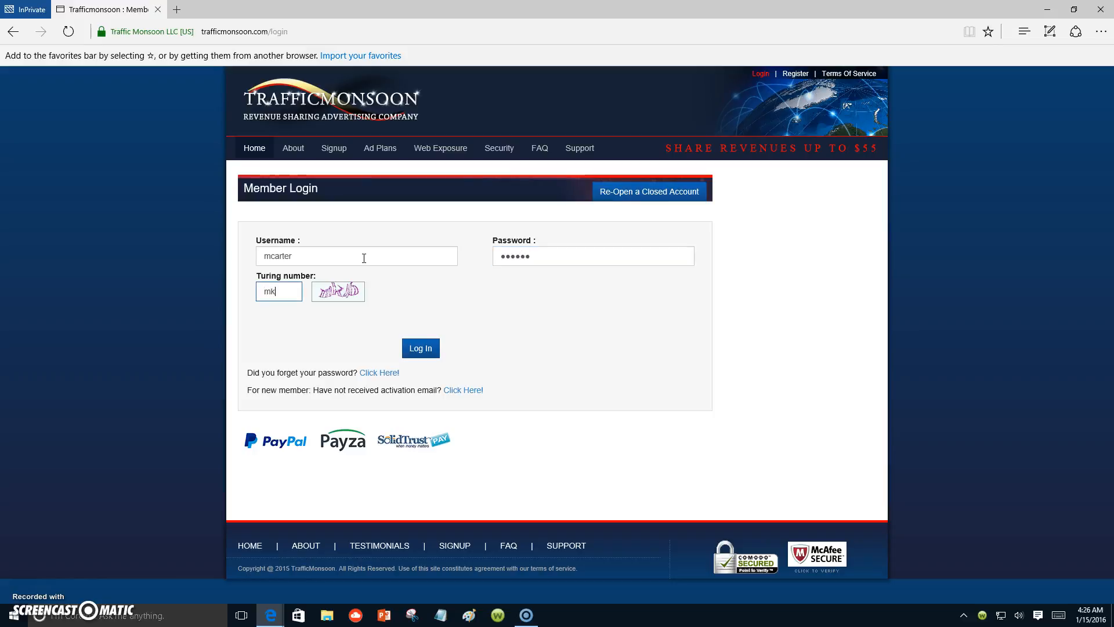
pyautogui.write('4')
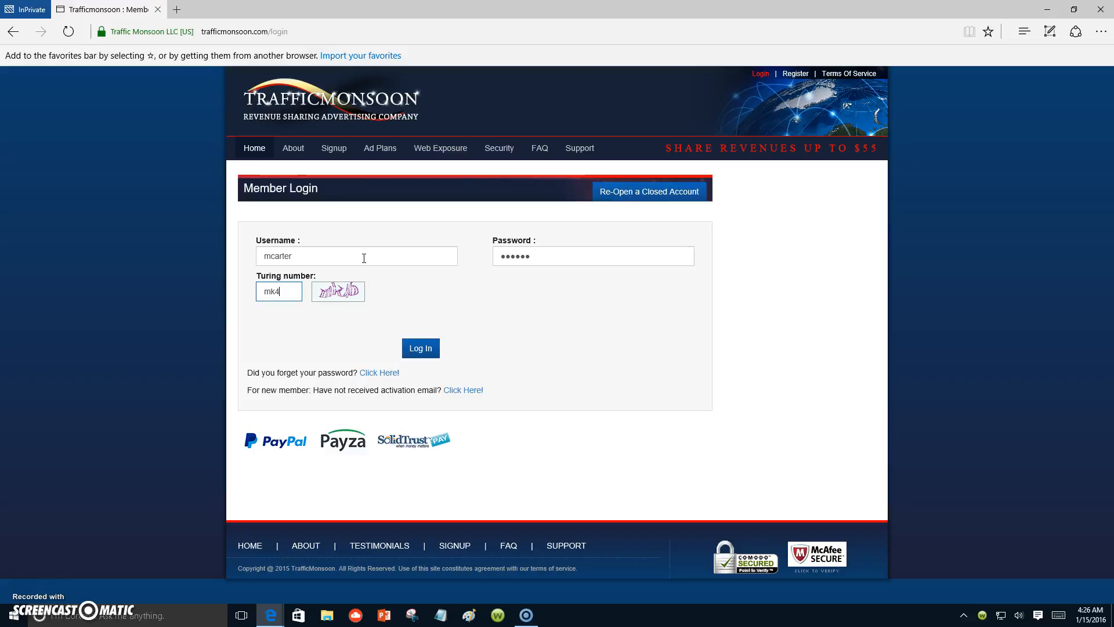
pyautogui.write('6')
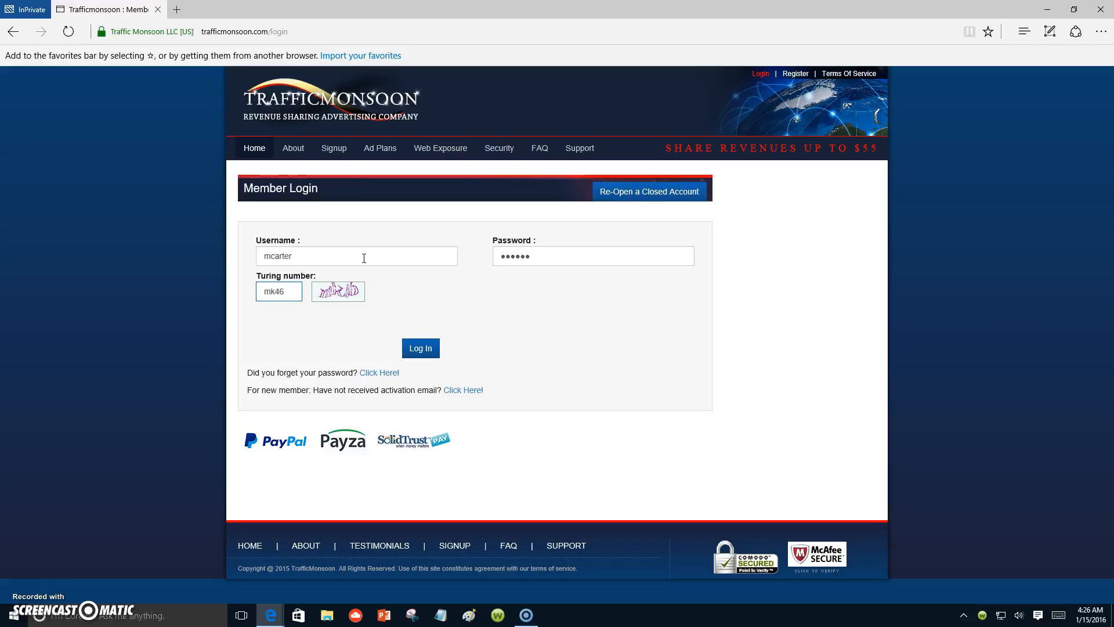
pyautogui.moveTo(392, 274)
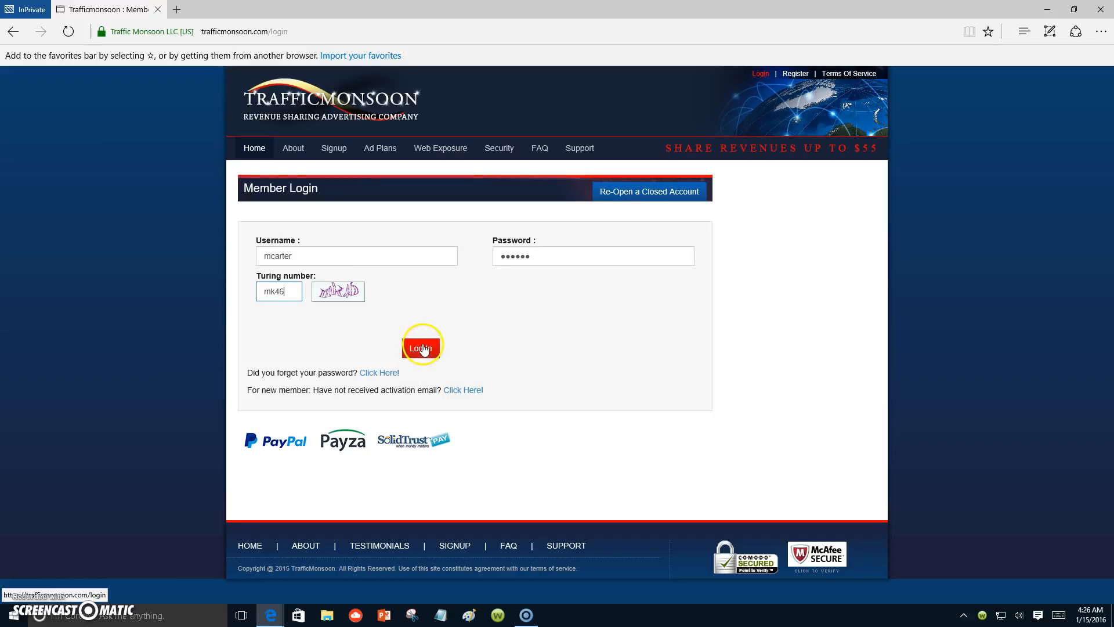
pyautogui.click(420, 348)
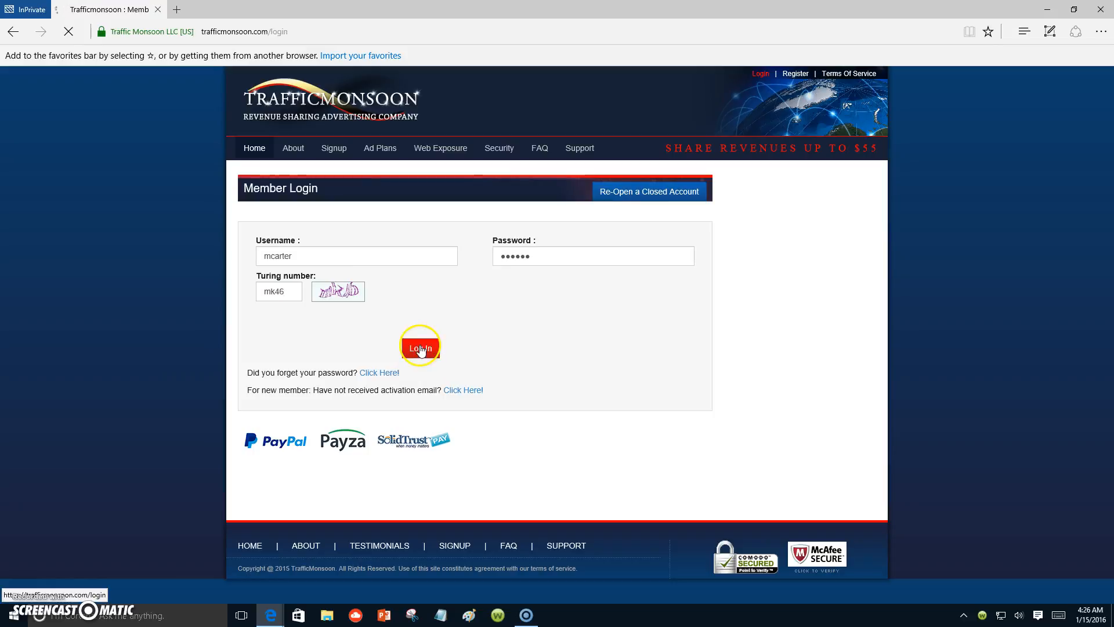
# Step: Sign in, let the login ad countdown finish, and head back to the dashboard
pyautogui.click(420, 348)
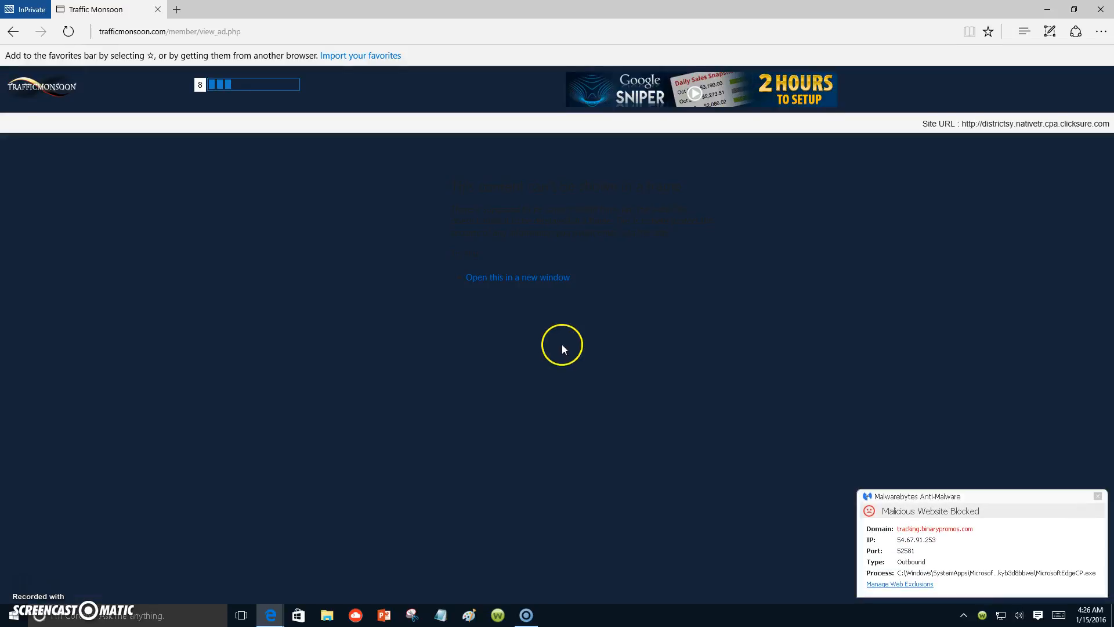
pyautogui.moveTo(484, 212)
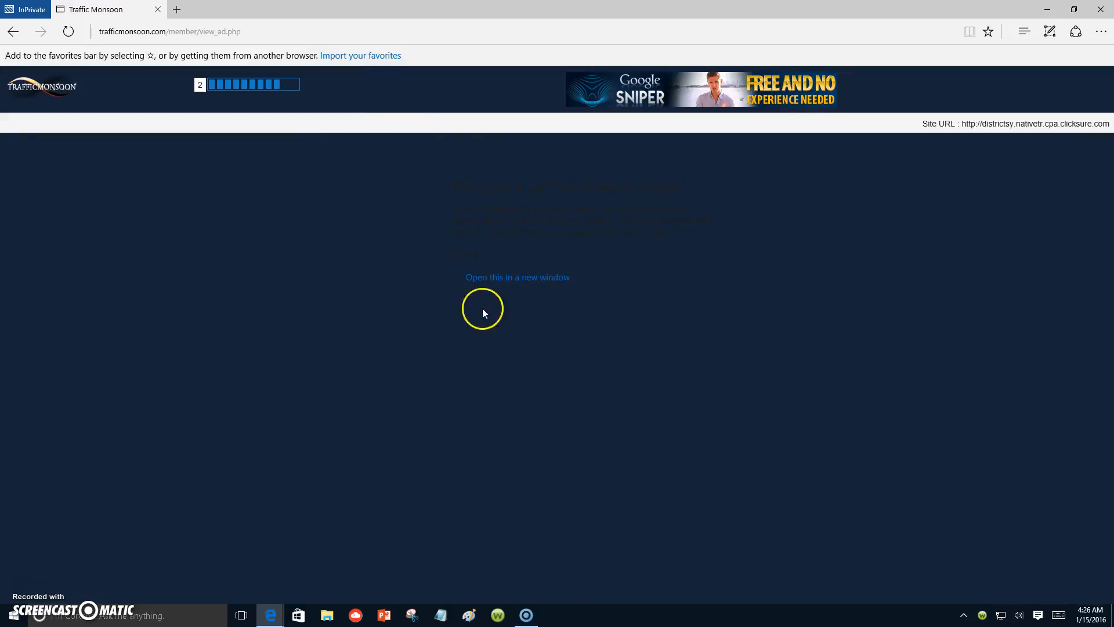
pyautogui.moveTo(630, 285)
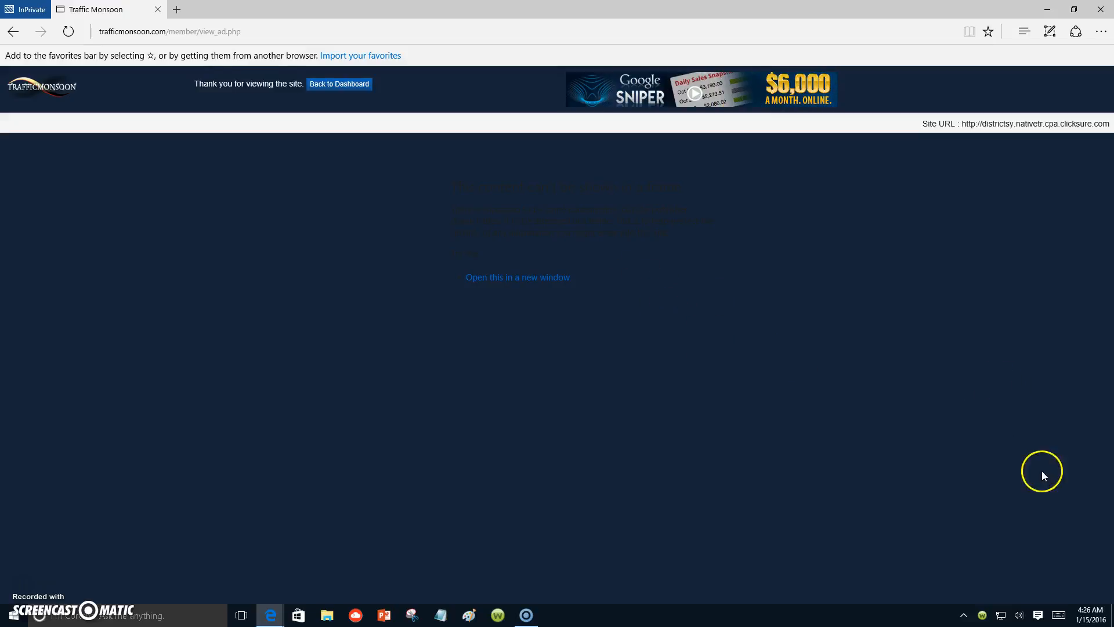
pyautogui.moveTo(266, 181)
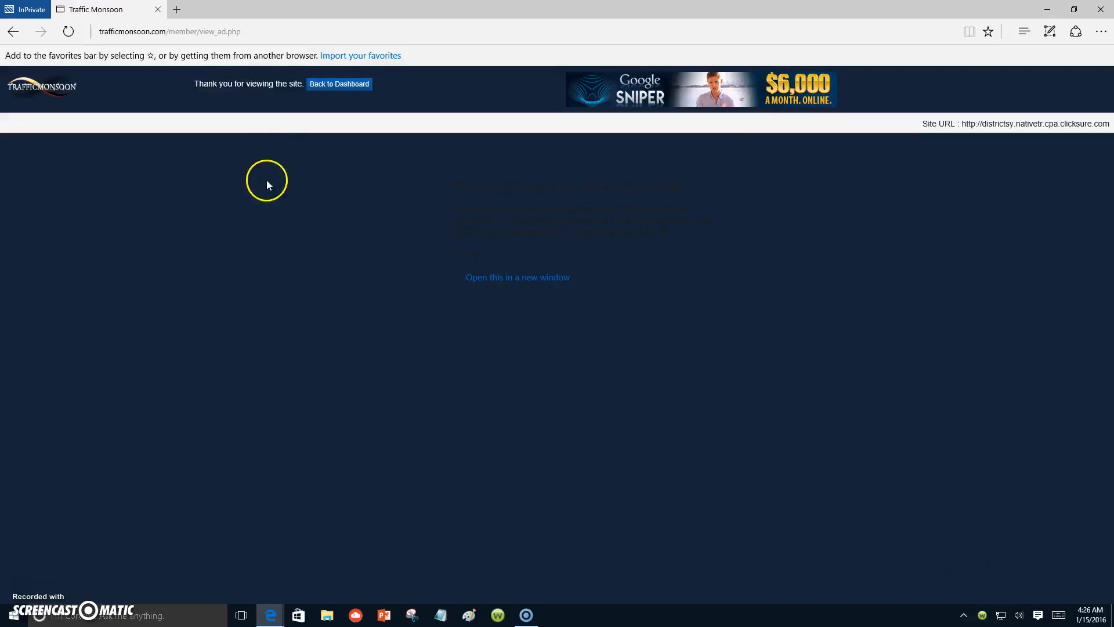
pyautogui.click(338, 83)
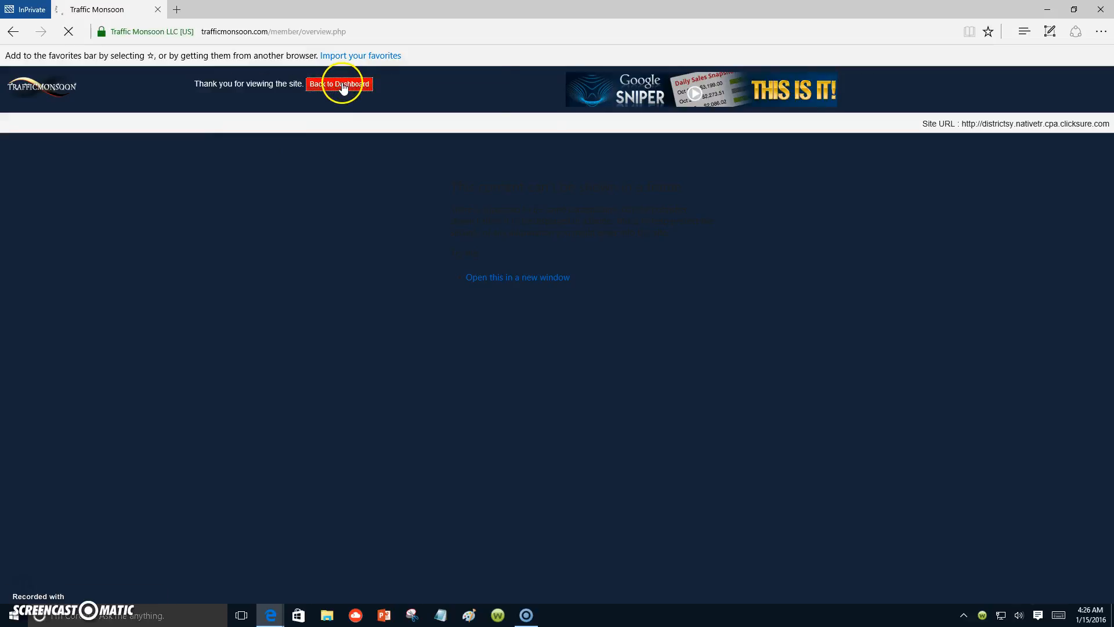
# Step: Load the member dashboard and scroll down to the account balance and earnings statistics
pyautogui.click(339, 84)
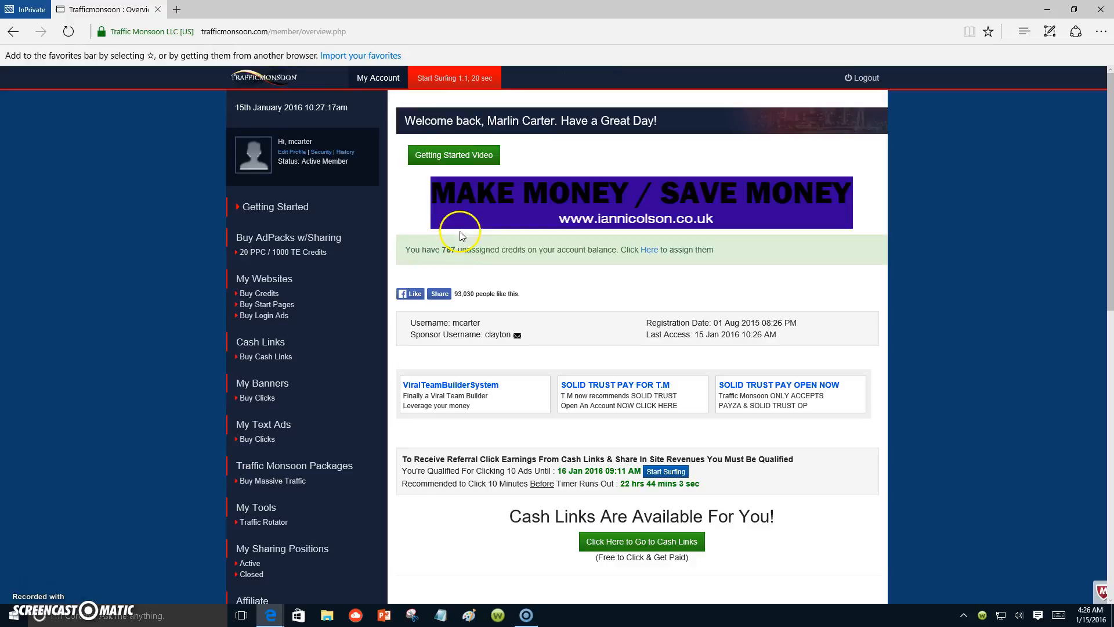
pyautogui.scroll(-3)
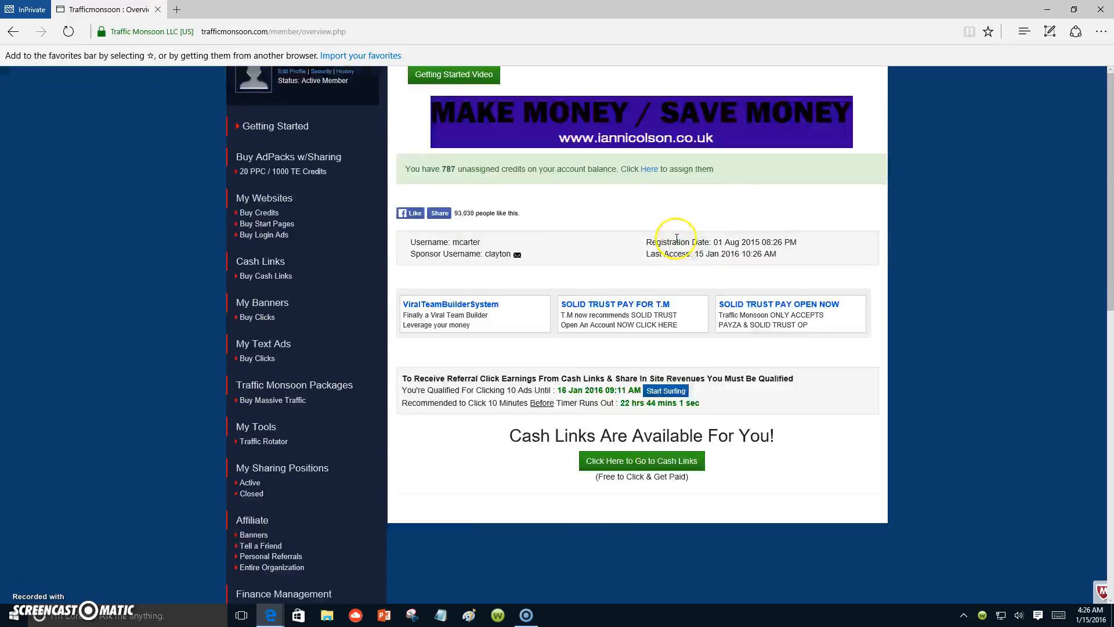
pyautogui.scroll(-3)
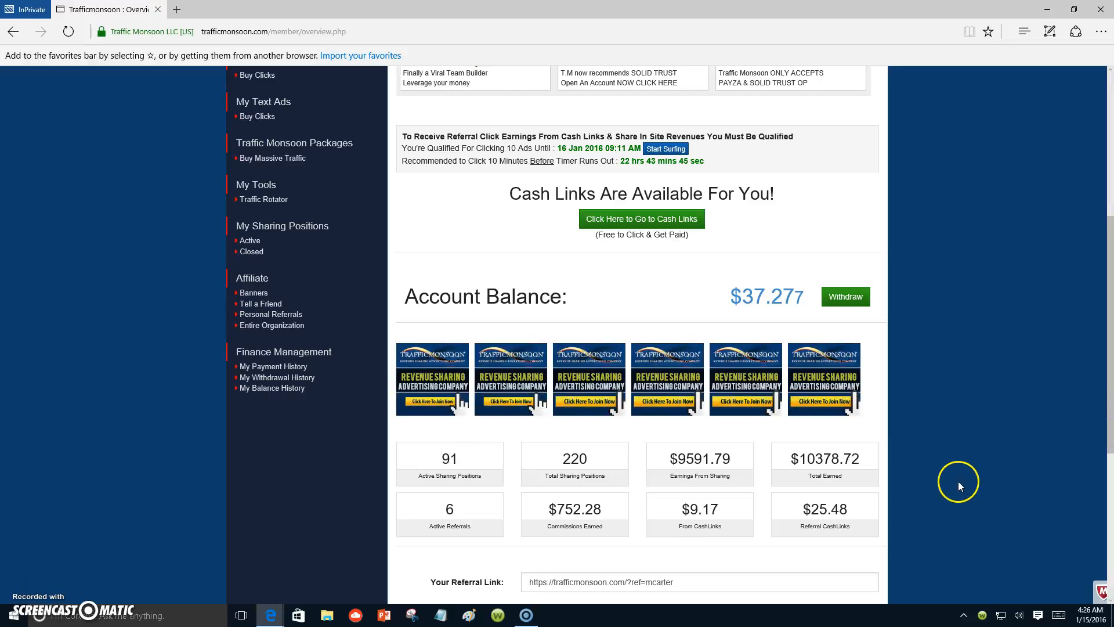
pyautogui.moveTo(1092, 519)
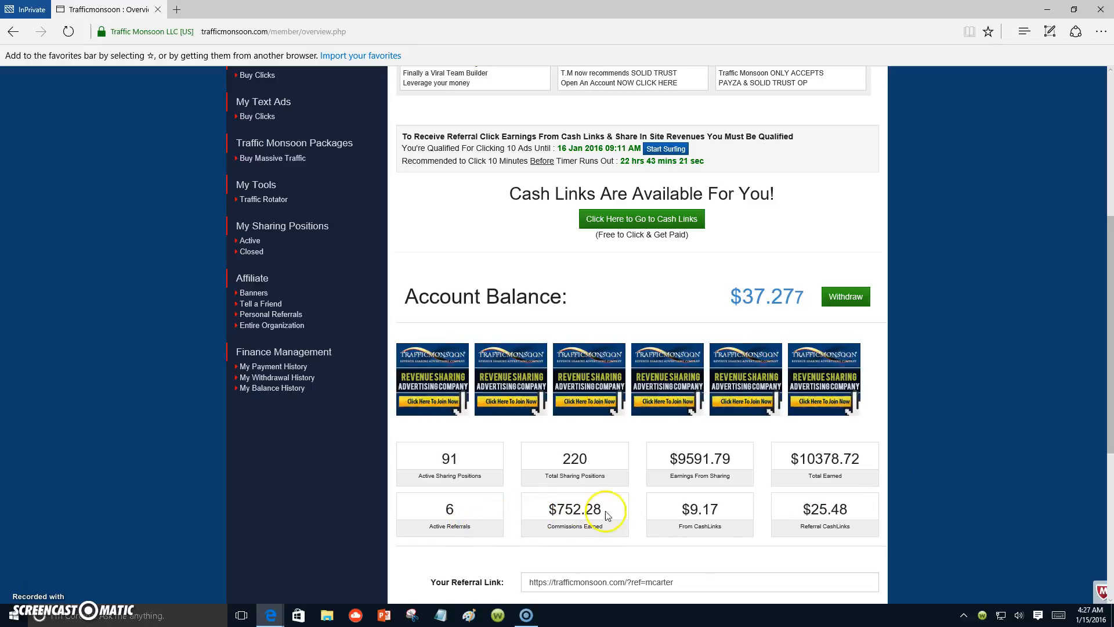
pyautogui.moveTo(959, 469)
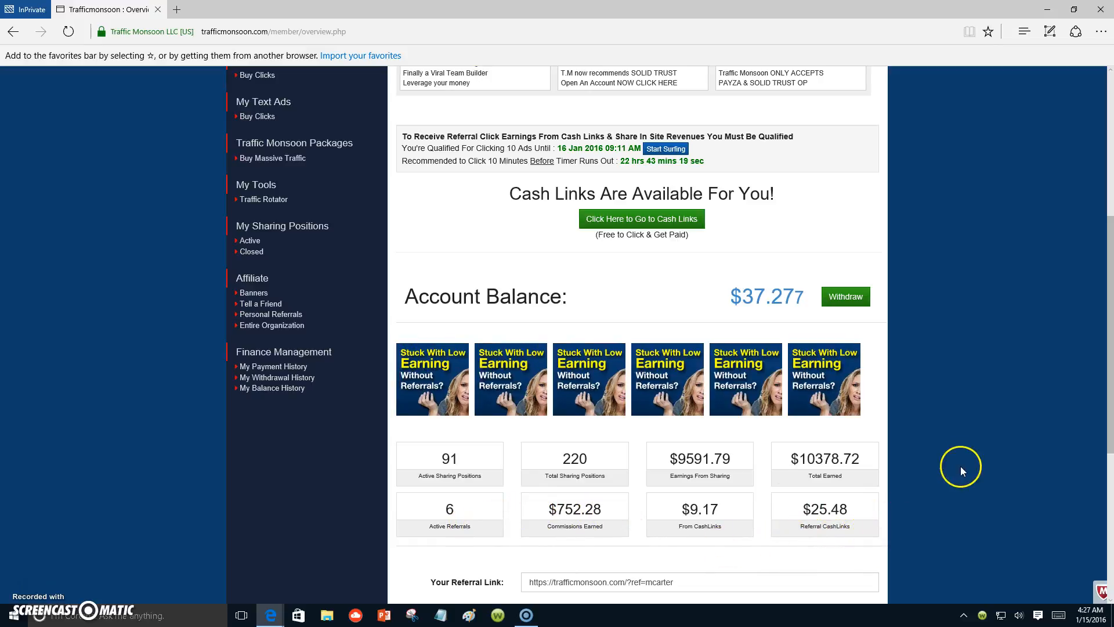
pyautogui.moveTo(1095, 457)
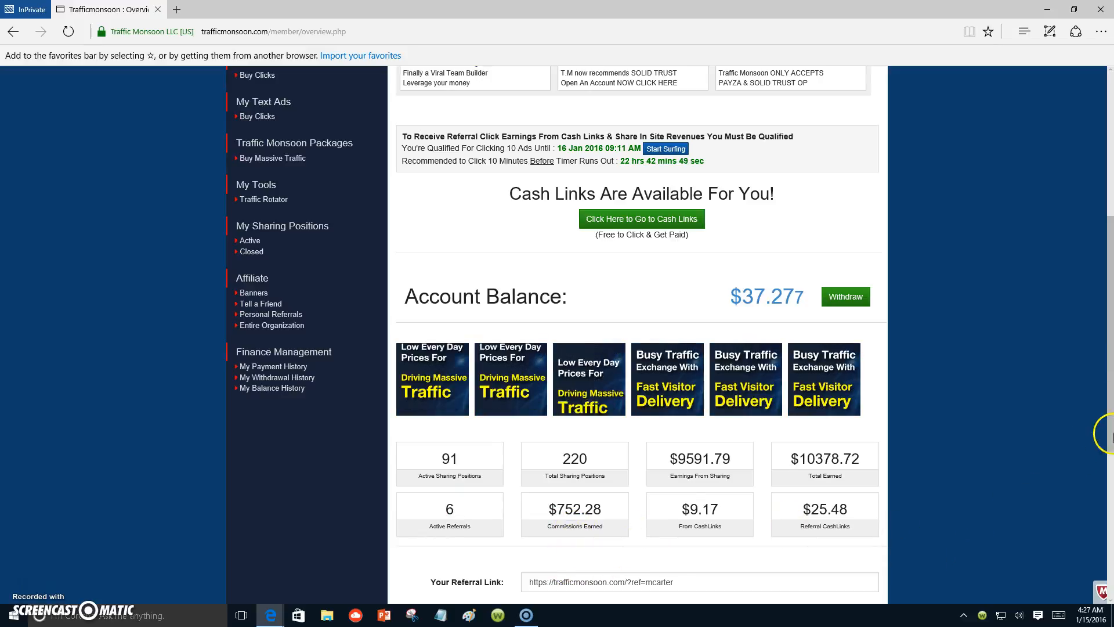
pyautogui.moveTo(1089, 497)
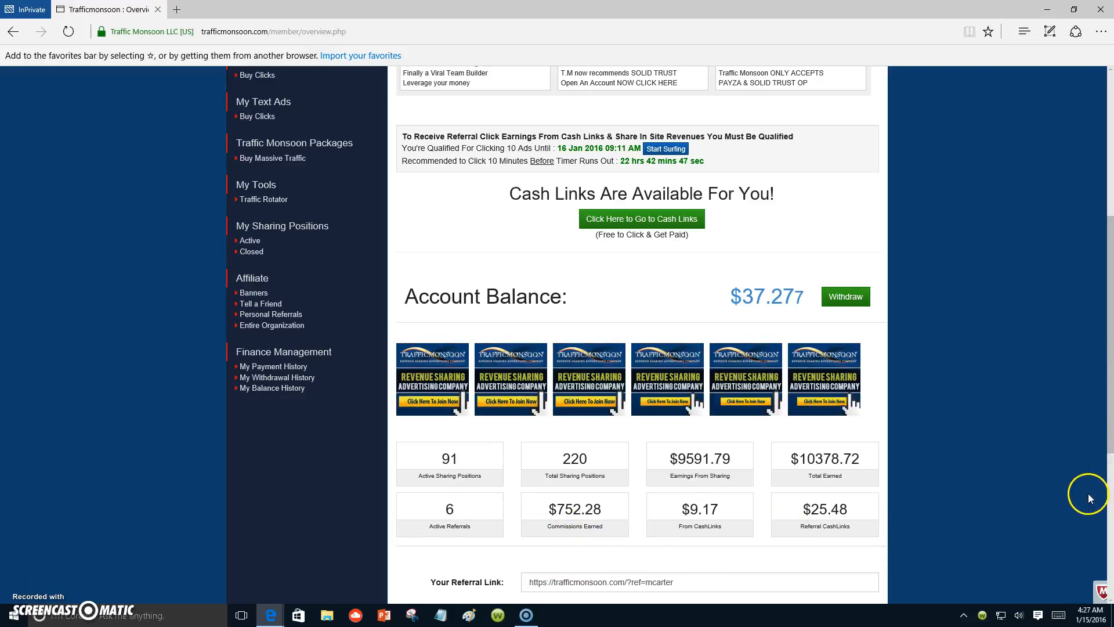
pyautogui.moveTo(1110, 426)
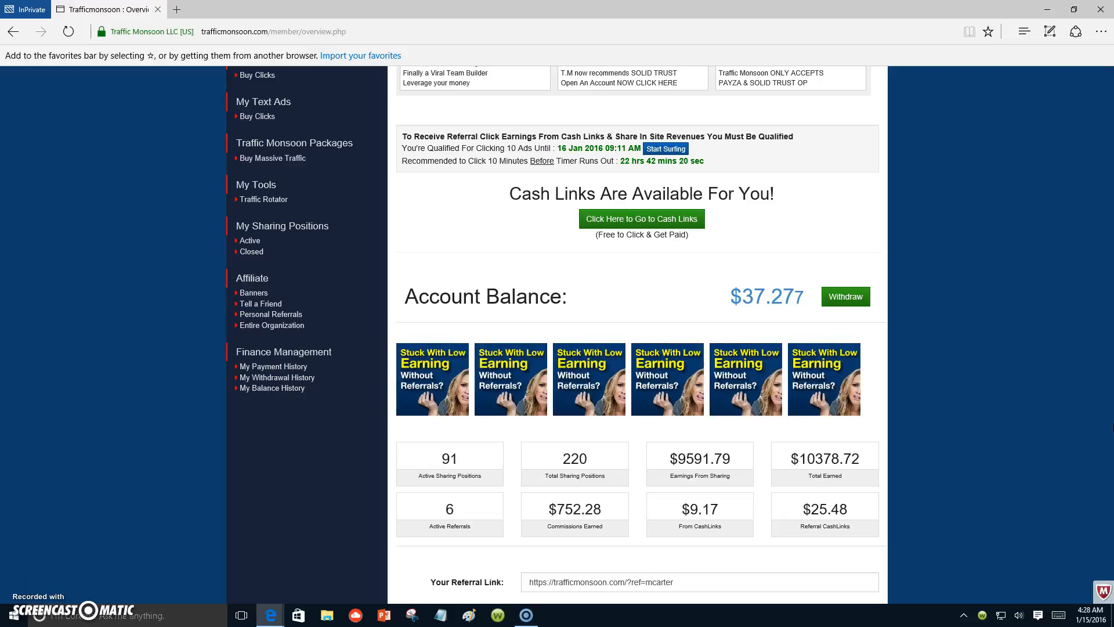
pyautogui.scroll(3)
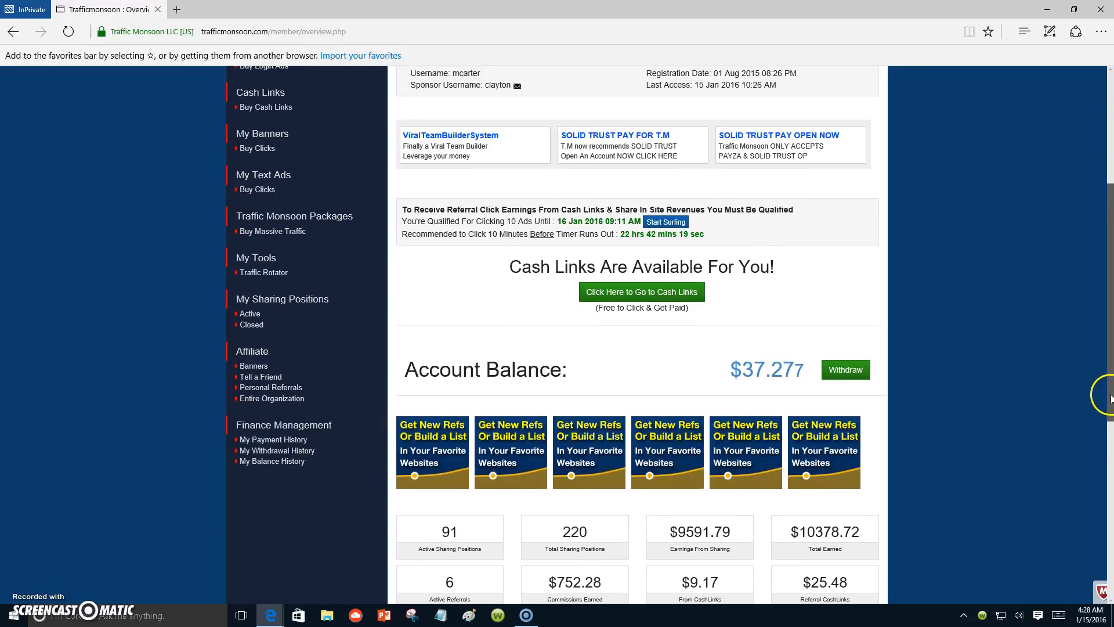
pyautogui.scroll(-3)
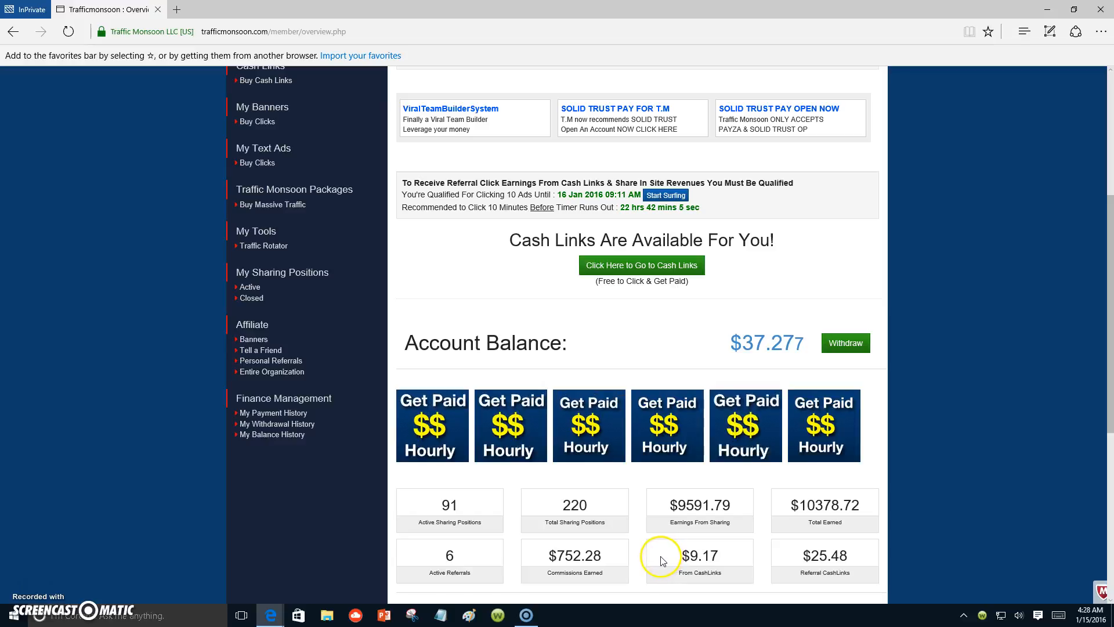
pyautogui.moveTo(636, 547)
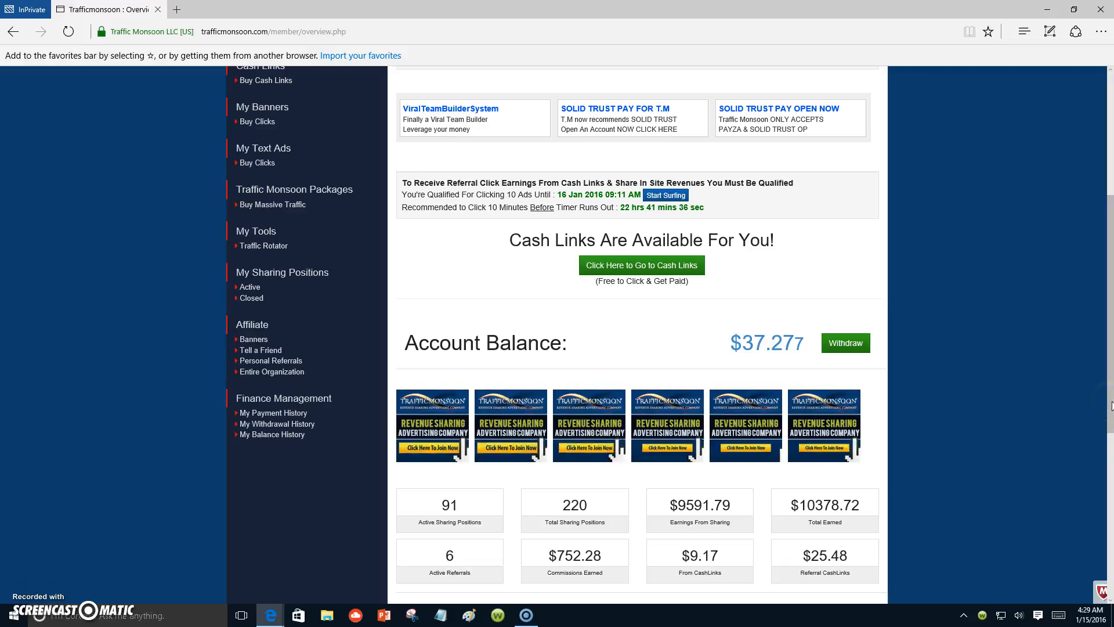
pyautogui.scroll(3)
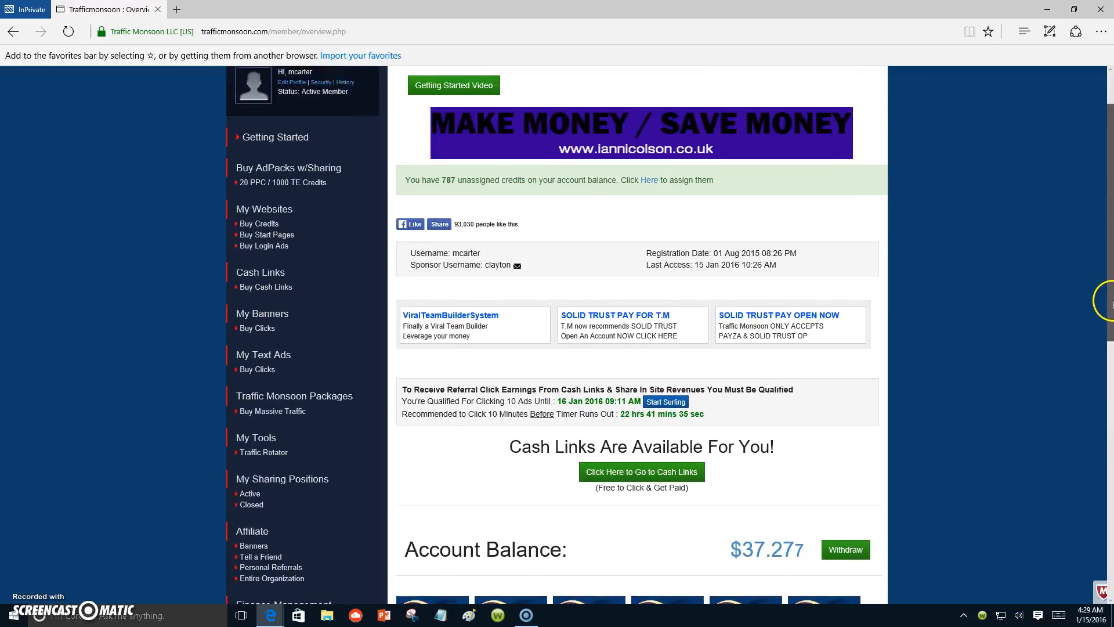
pyautogui.scroll(3)
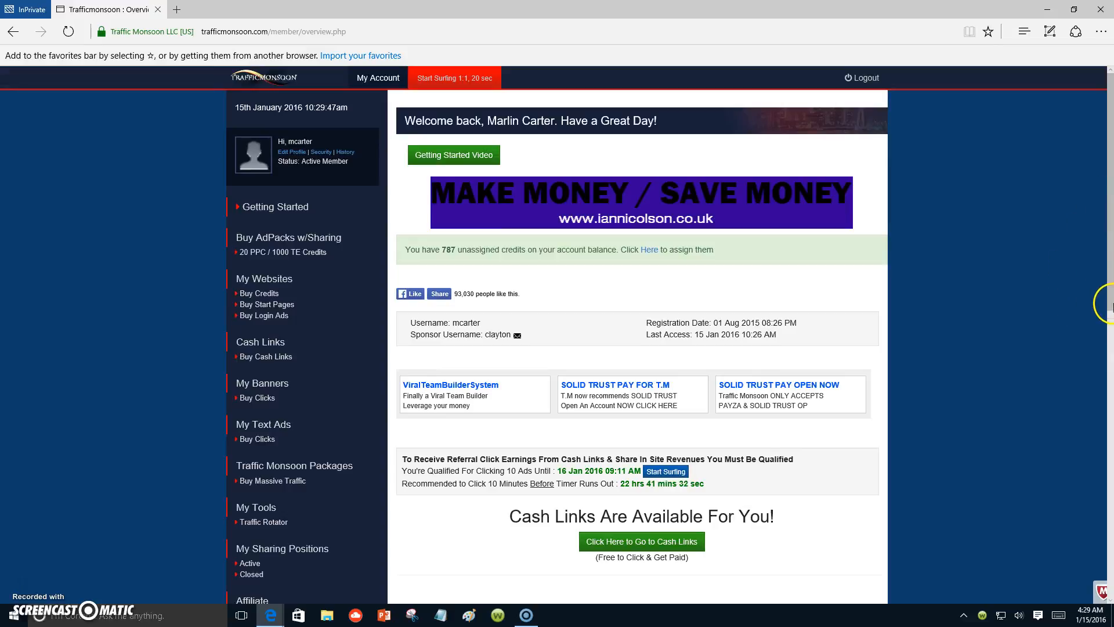
pyautogui.moveTo(865, 286)
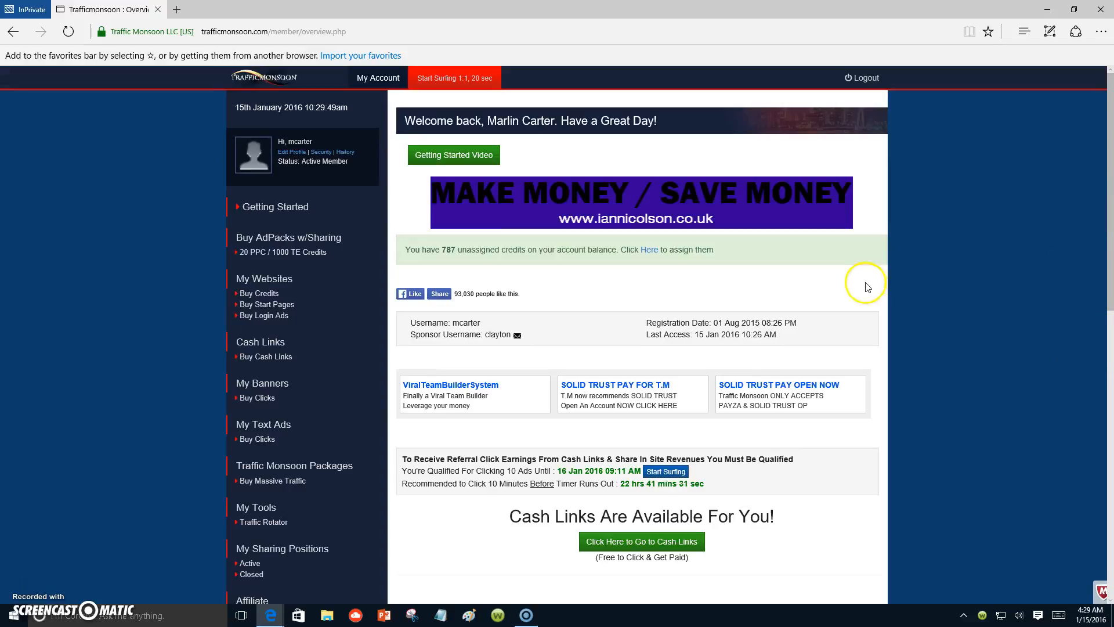
pyautogui.moveTo(1101, 284)
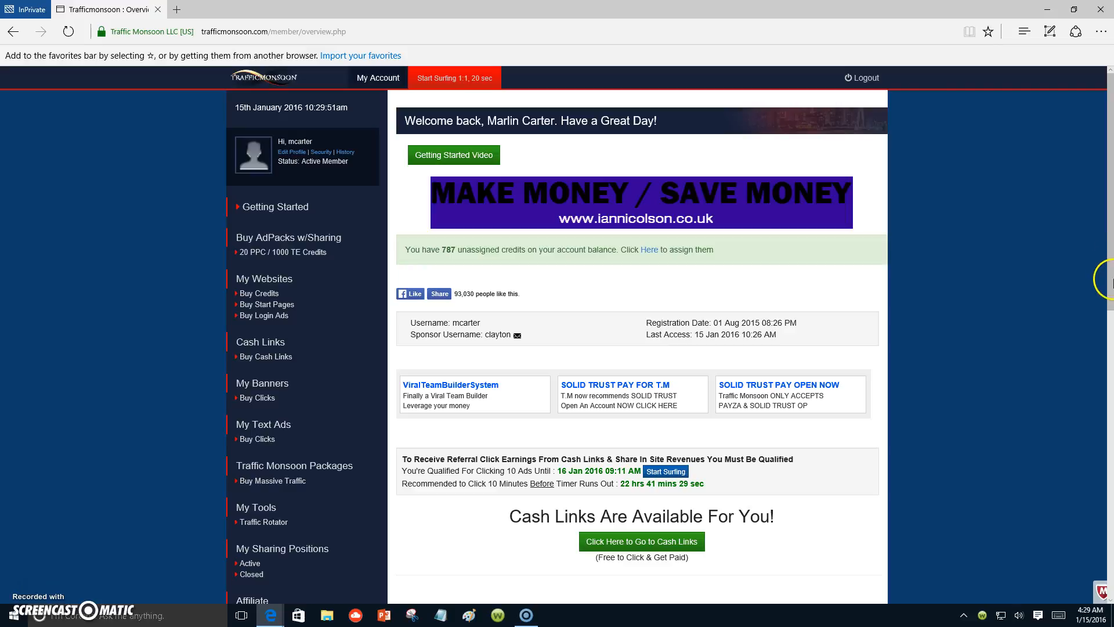
pyautogui.moveTo(1105, 328)
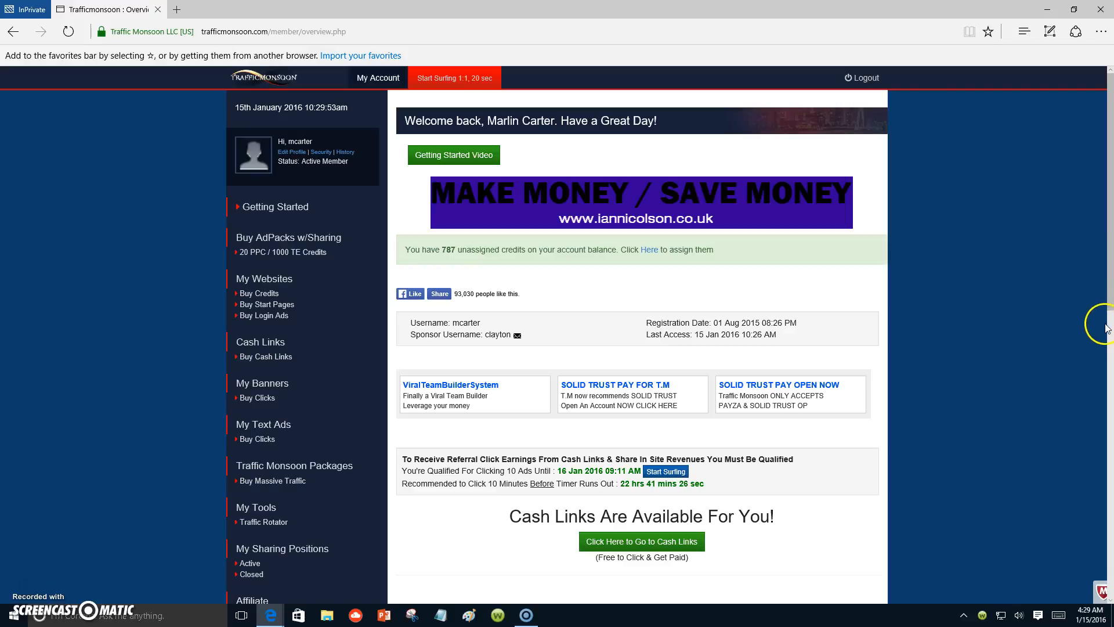
pyautogui.moveTo(1105, 302)
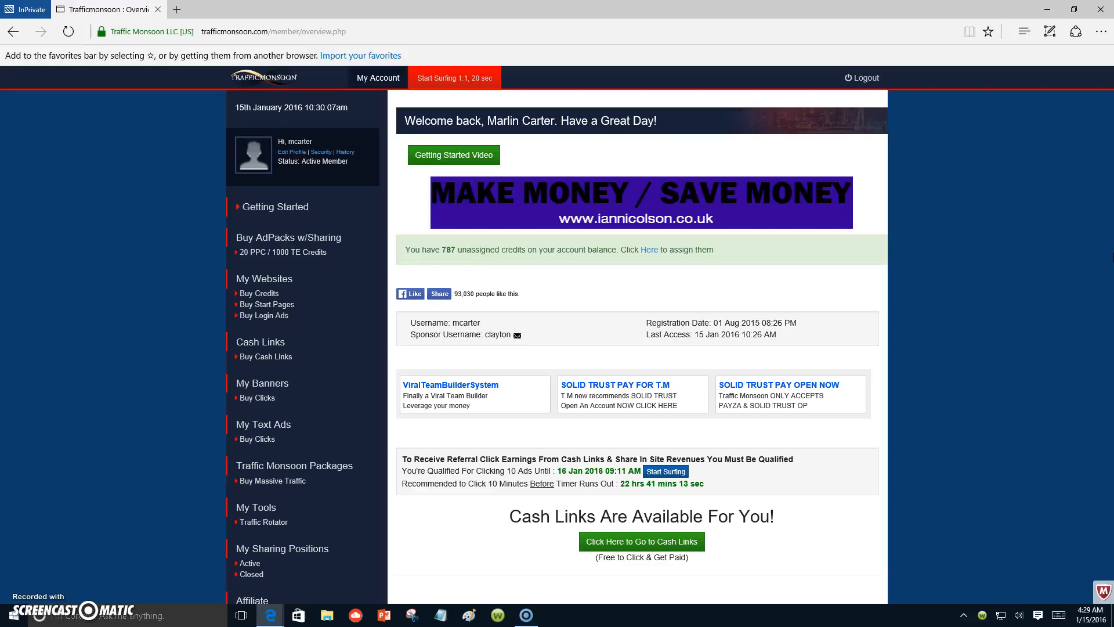
pyautogui.moveTo(1106, 276)
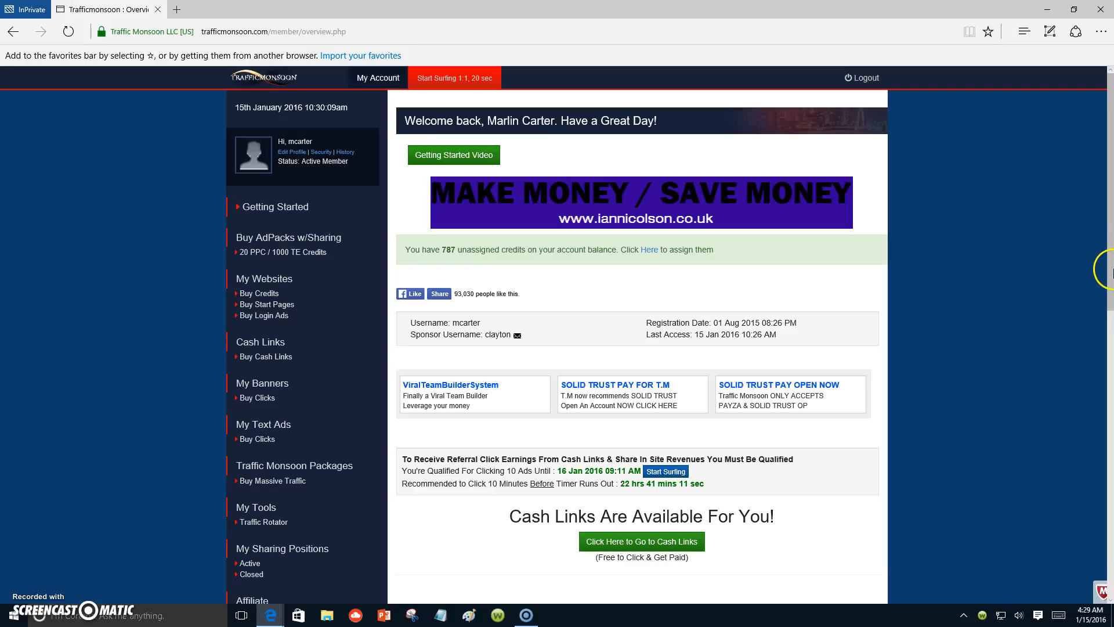
pyautogui.scroll(-3)
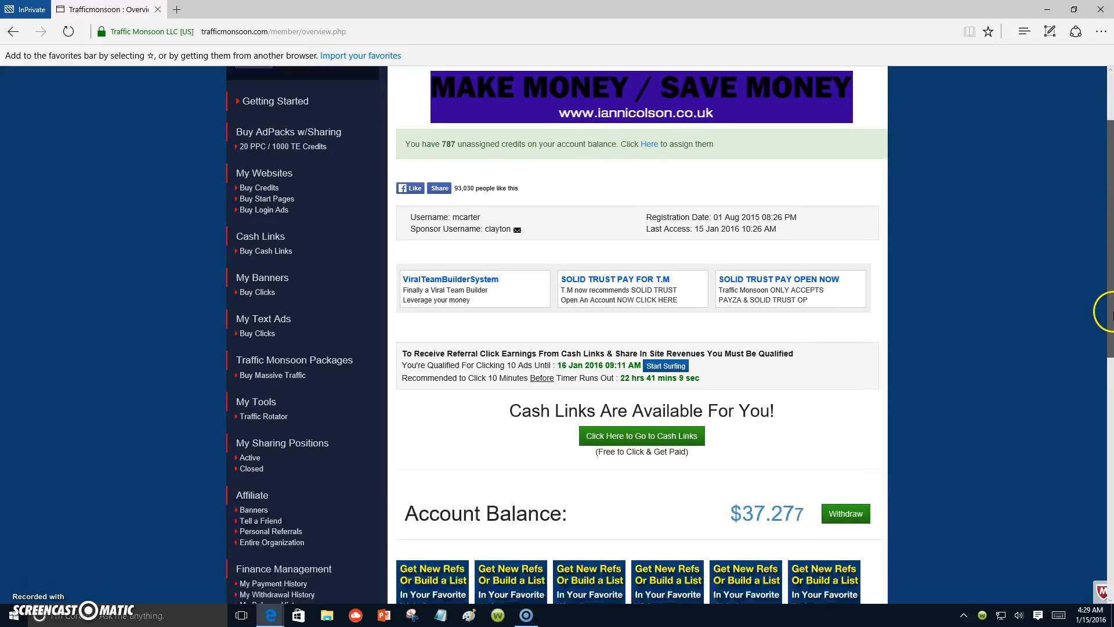
pyautogui.scroll(-3)
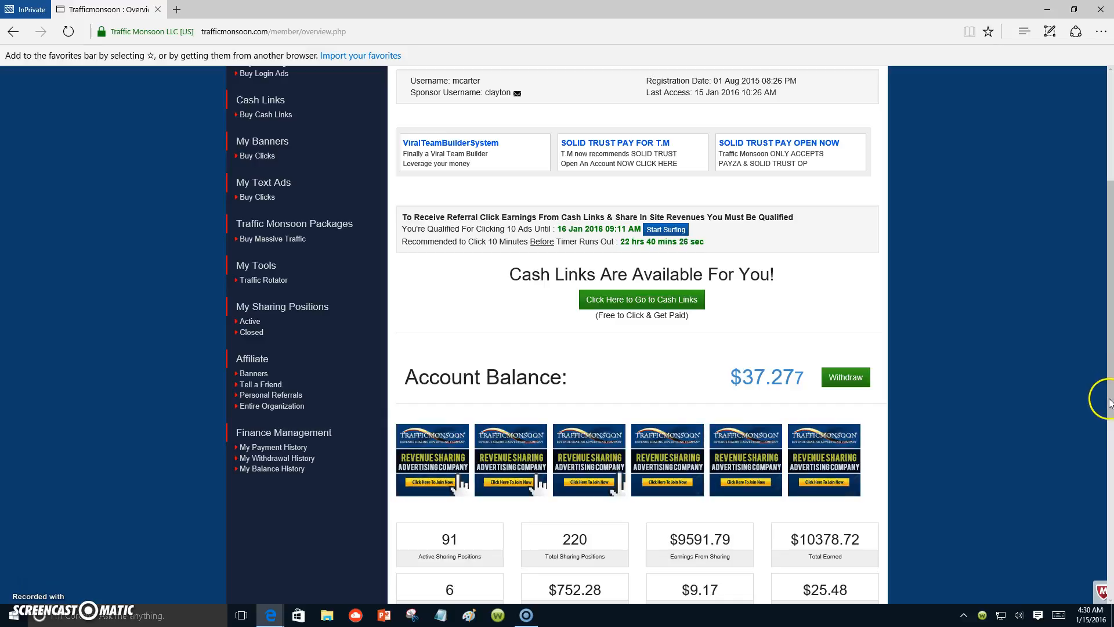
pyautogui.moveTo(1103, 409)
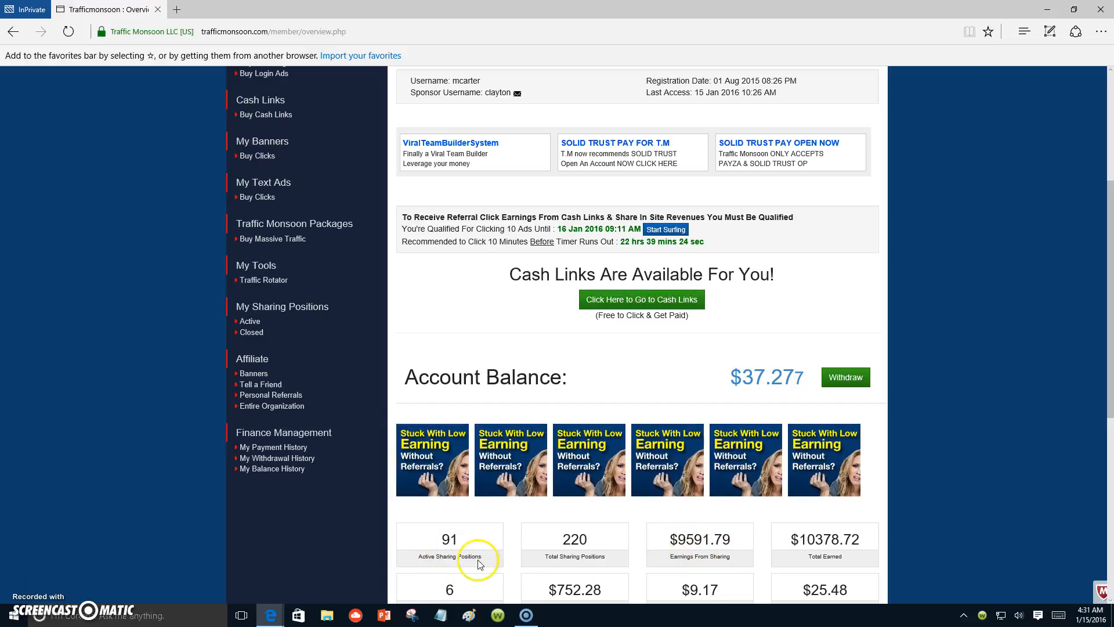
pyautogui.moveTo(607, 538)
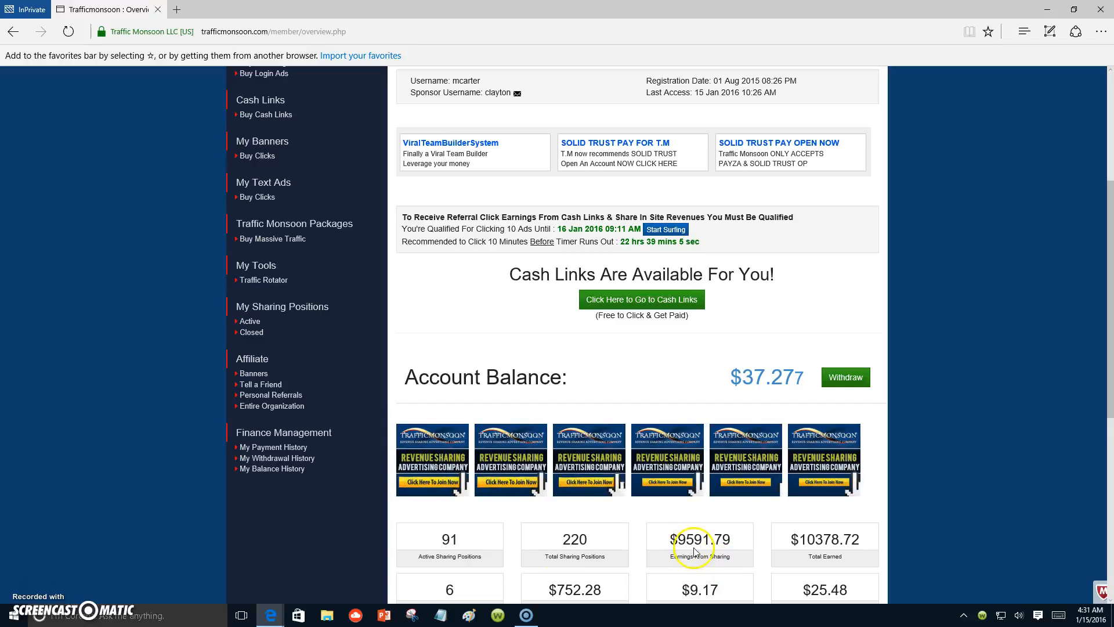
pyautogui.moveTo(724, 542)
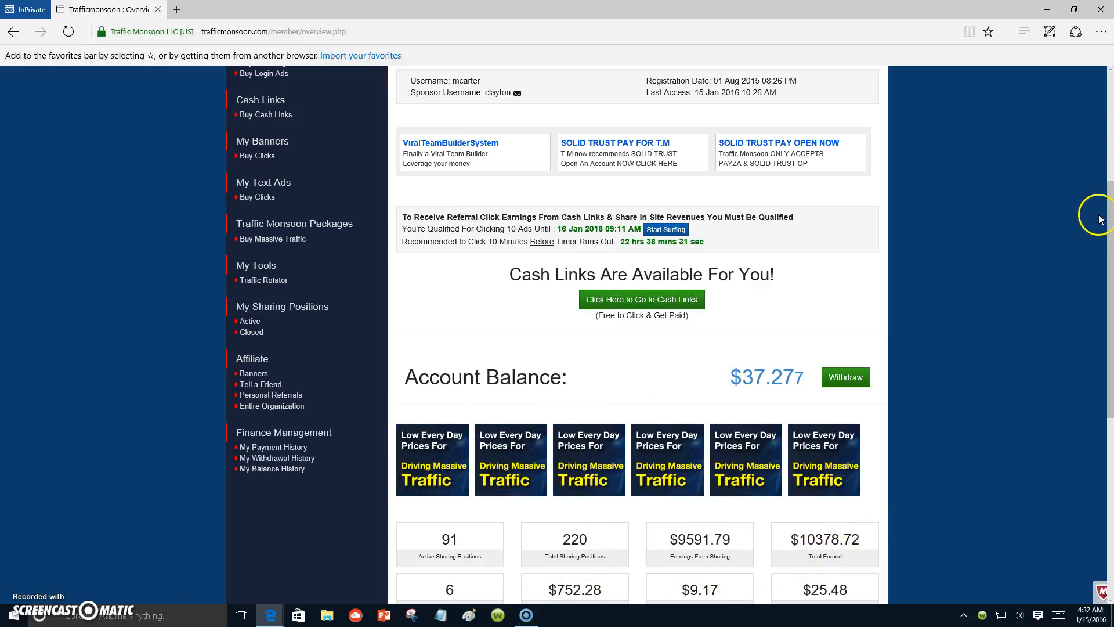
pyautogui.scroll(-3)
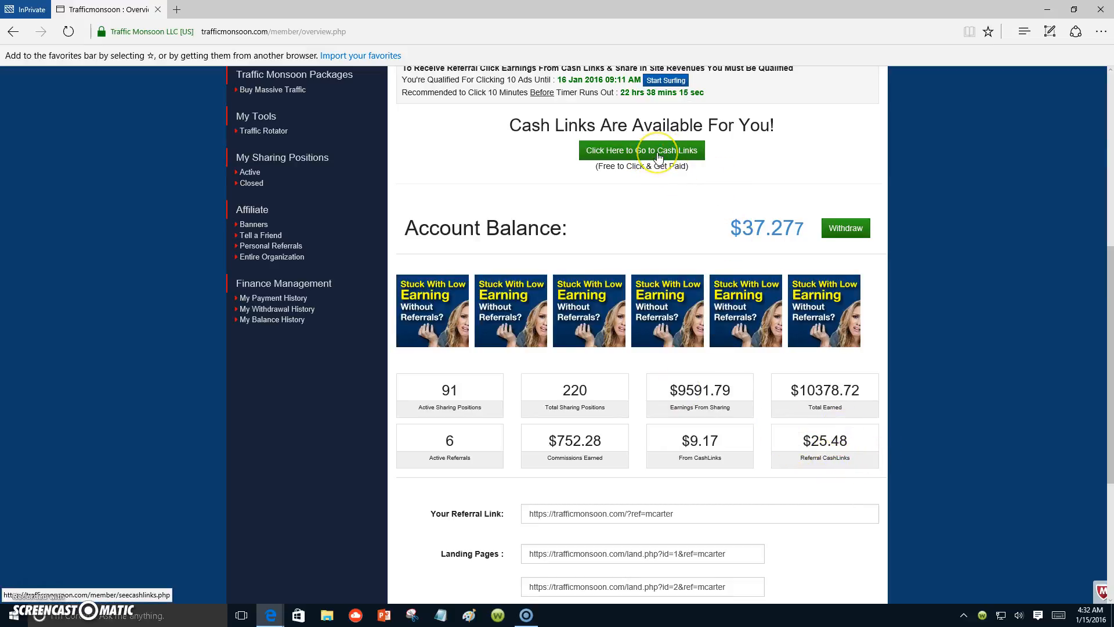
# Step: Go to the Cash Links page listing claimable links worth $0.001 to $0.01
pyautogui.click(640, 150)
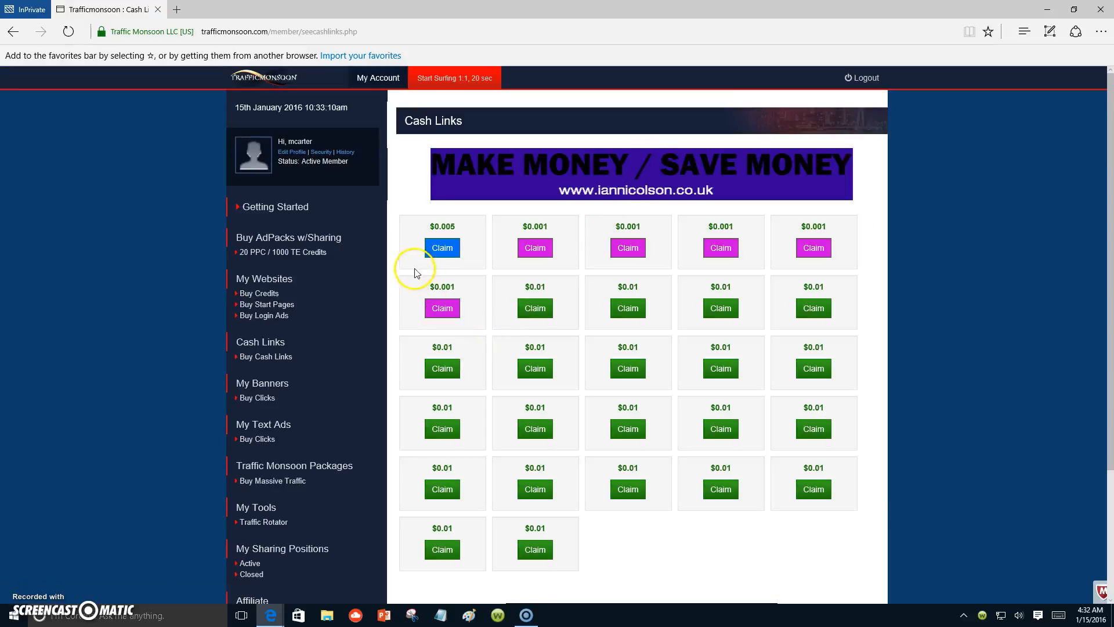
pyautogui.moveTo(441, 247)
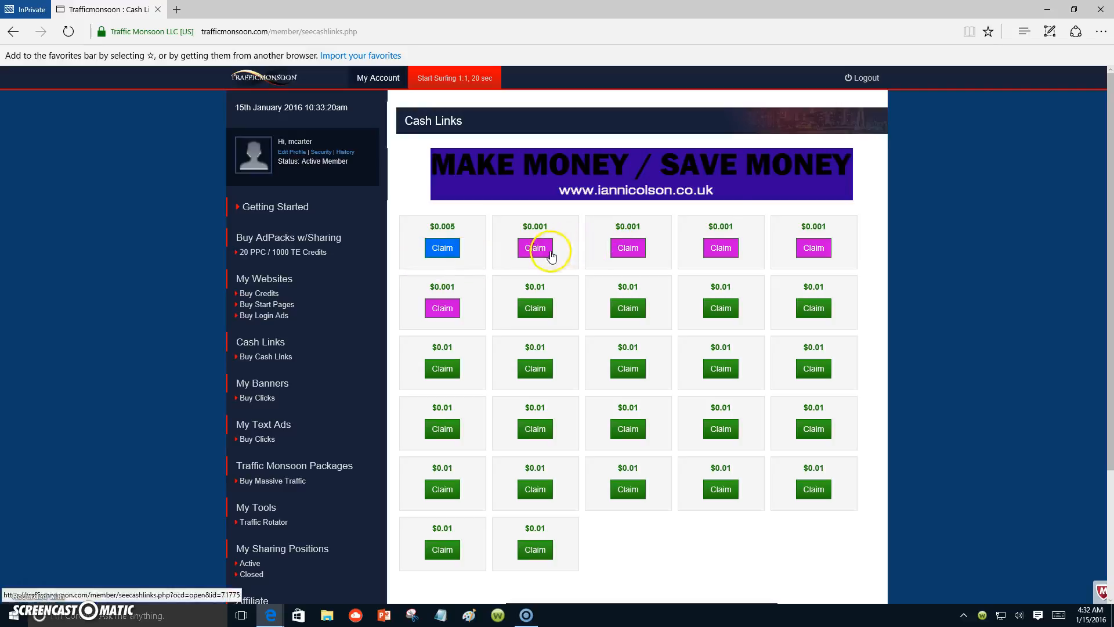
pyautogui.moveTo(531, 345)
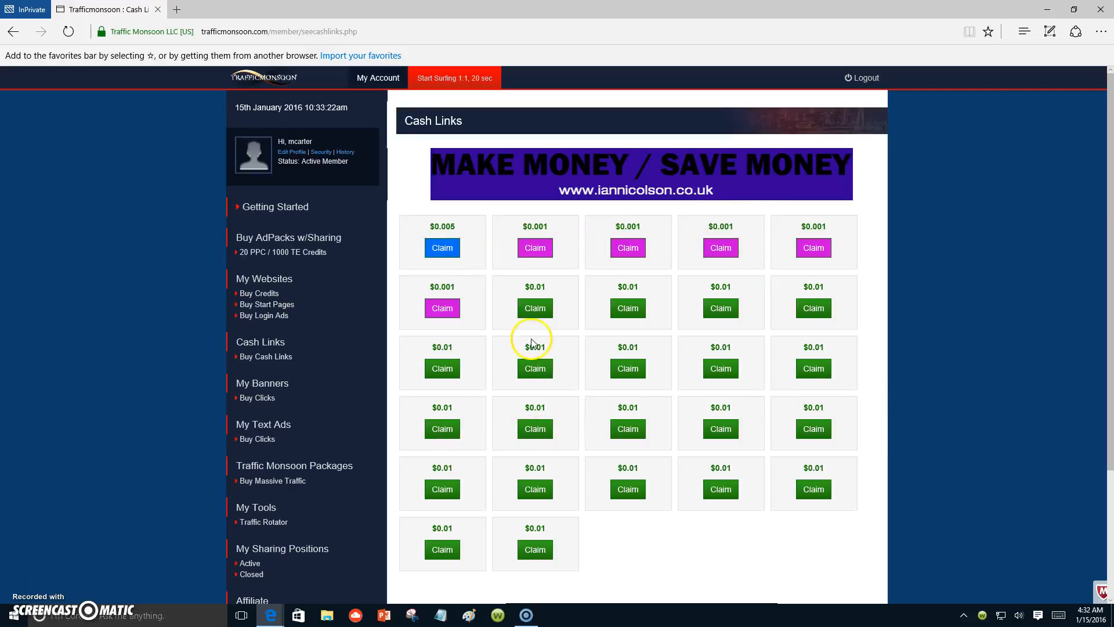
pyautogui.moveTo(478, 203)
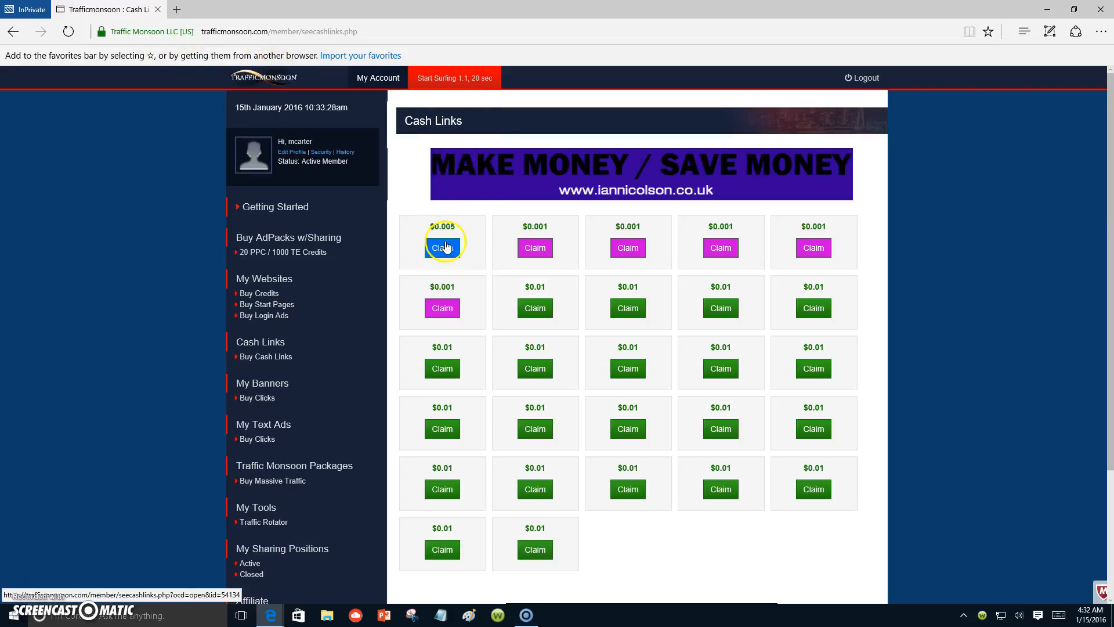
pyautogui.moveTo(475, 79)
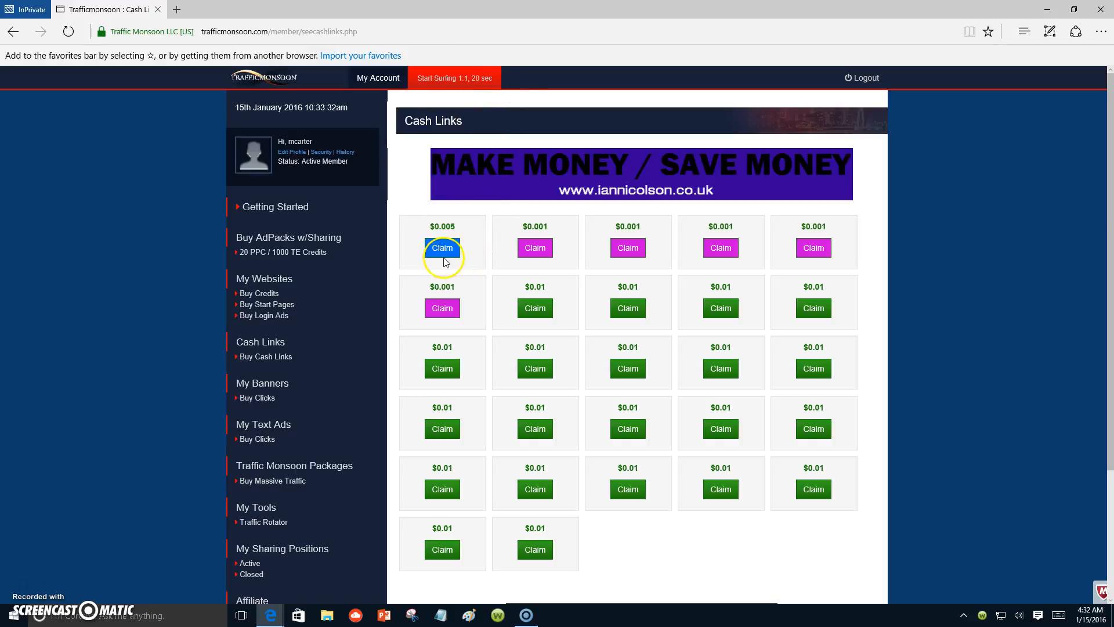
pyautogui.moveTo(252, 169)
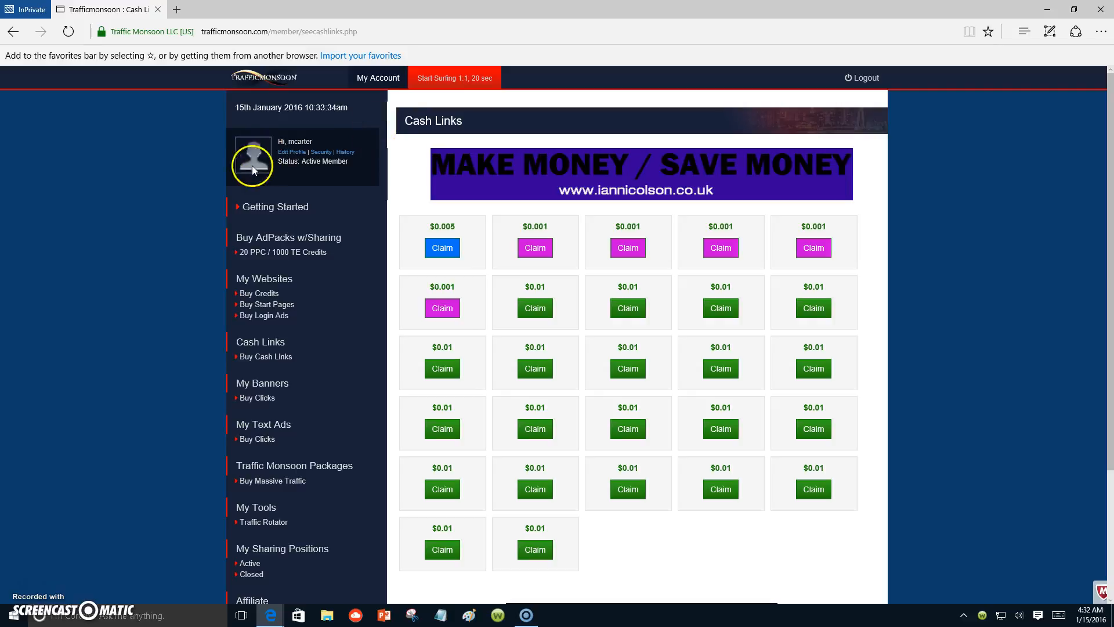
pyautogui.moveTo(270, 270)
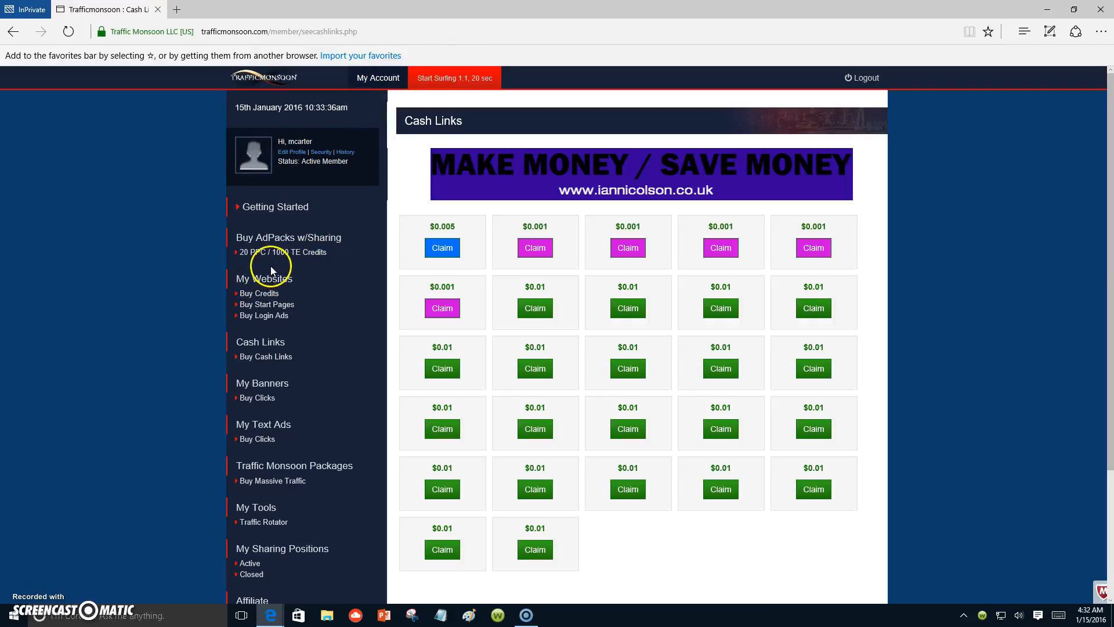
pyautogui.moveTo(337, 264)
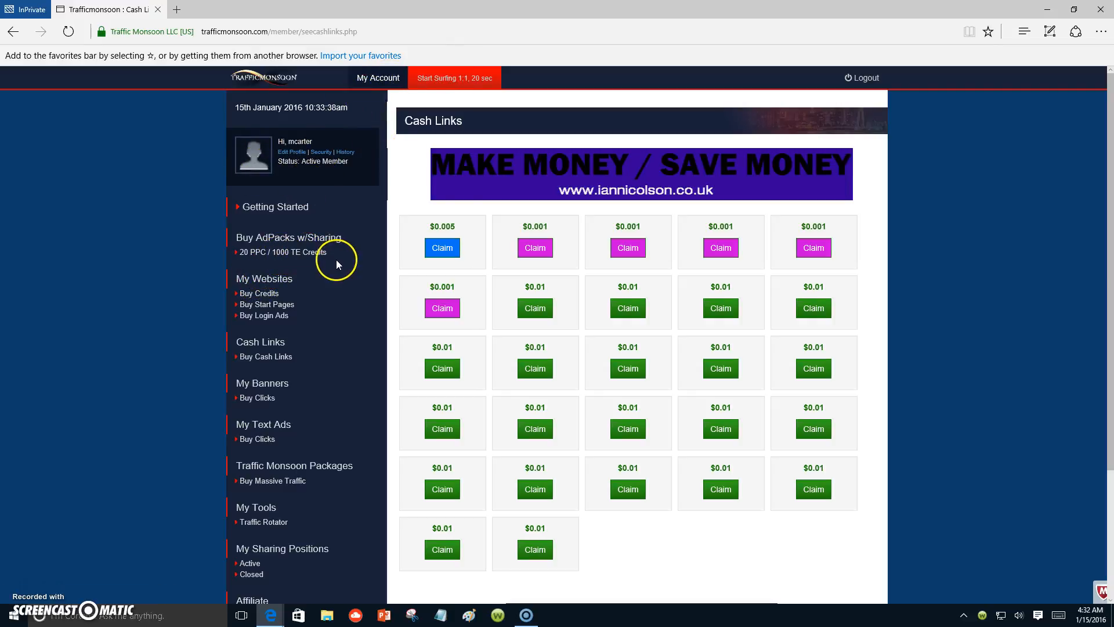
pyautogui.moveTo(13, 31)
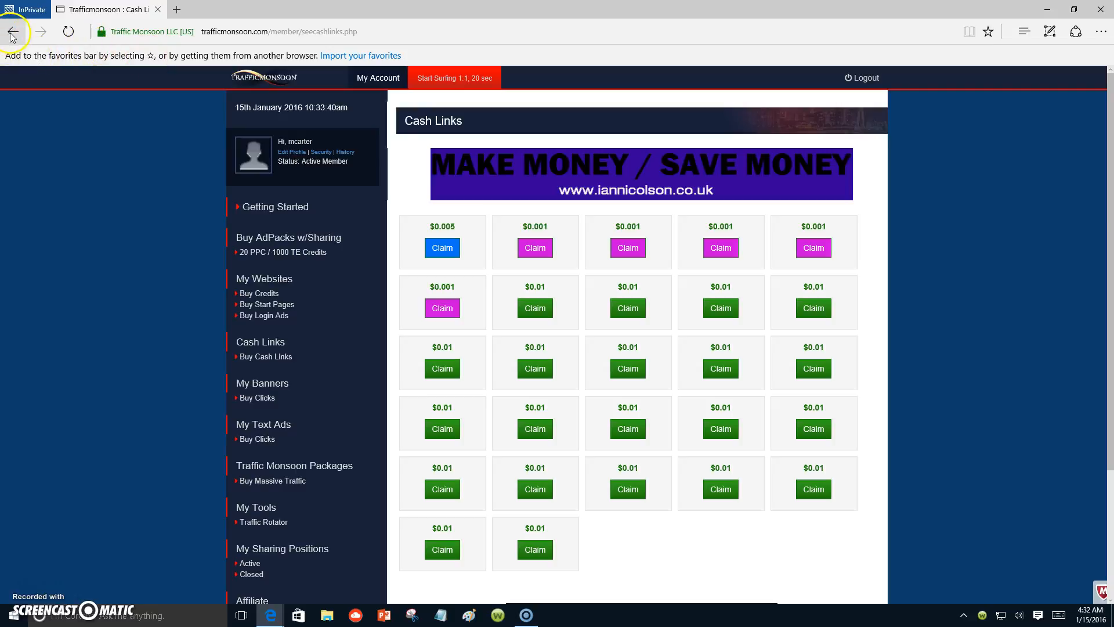
# Step: Navigate back to the member overview and scroll through the Cash Links notice, balance and earnings
pyautogui.click(13, 31)
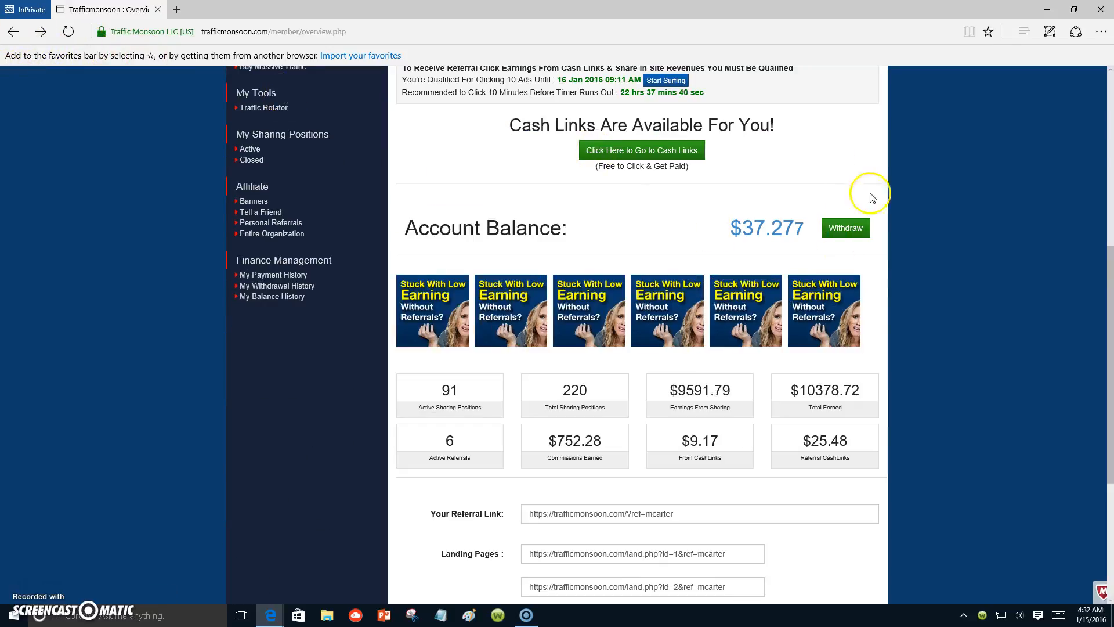
pyautogui.scroll(3)
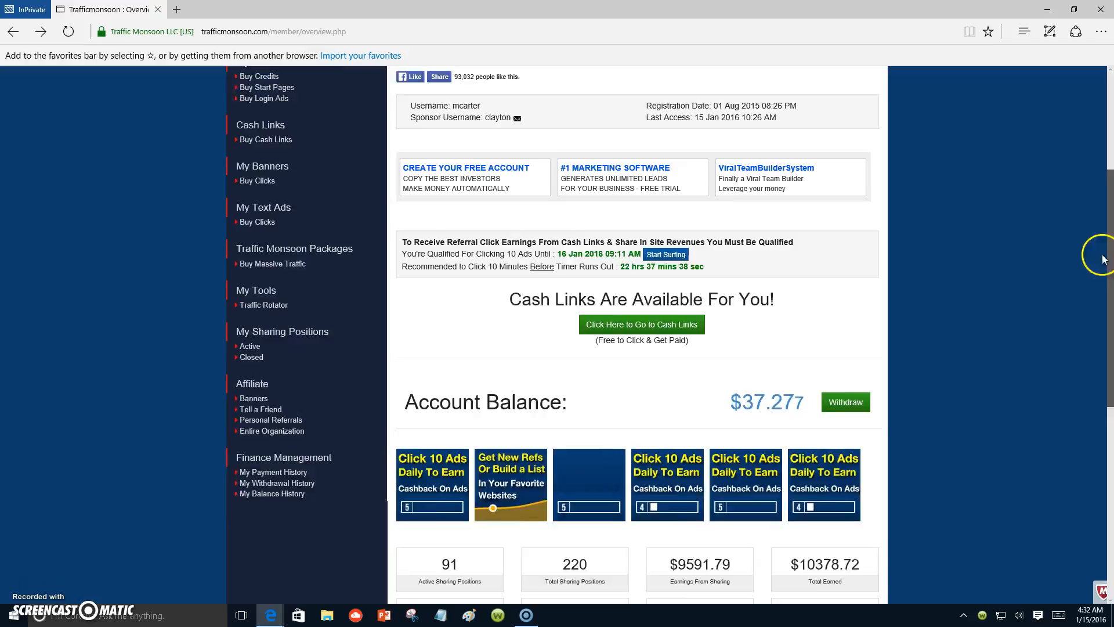
pyautogui.scroll(-3)
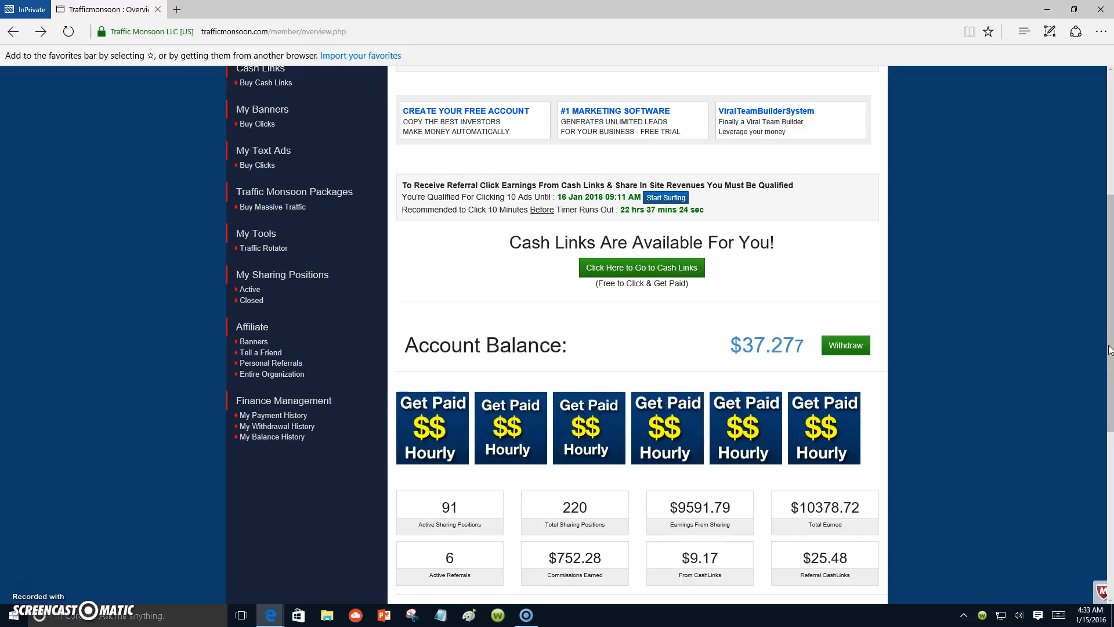
pyautogui.scroll(3)
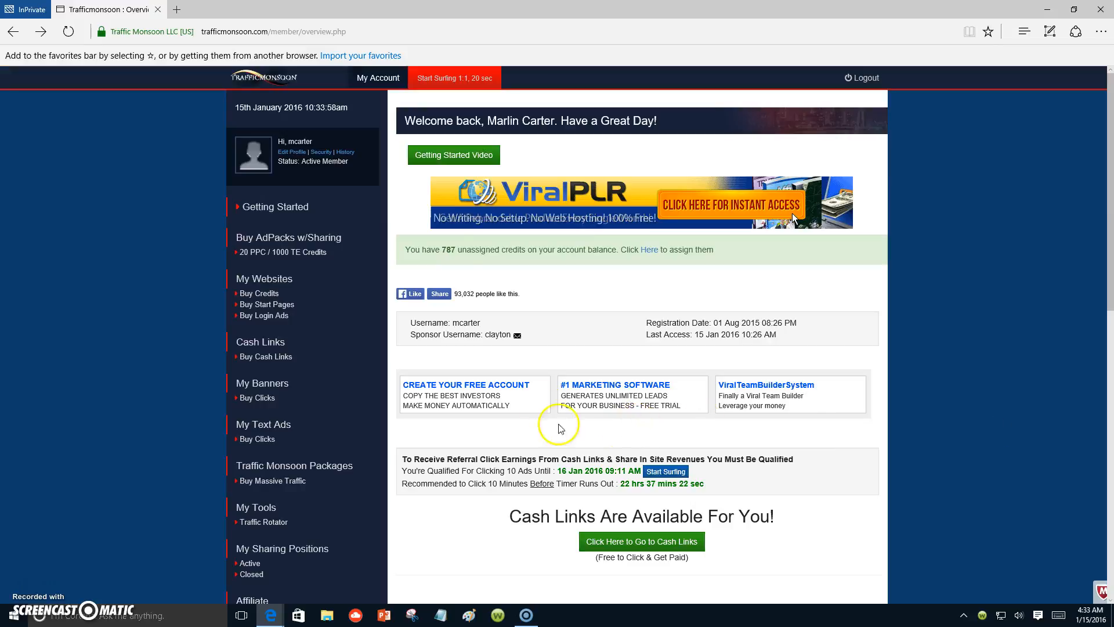
pyautogui.moveTo(499, 126)
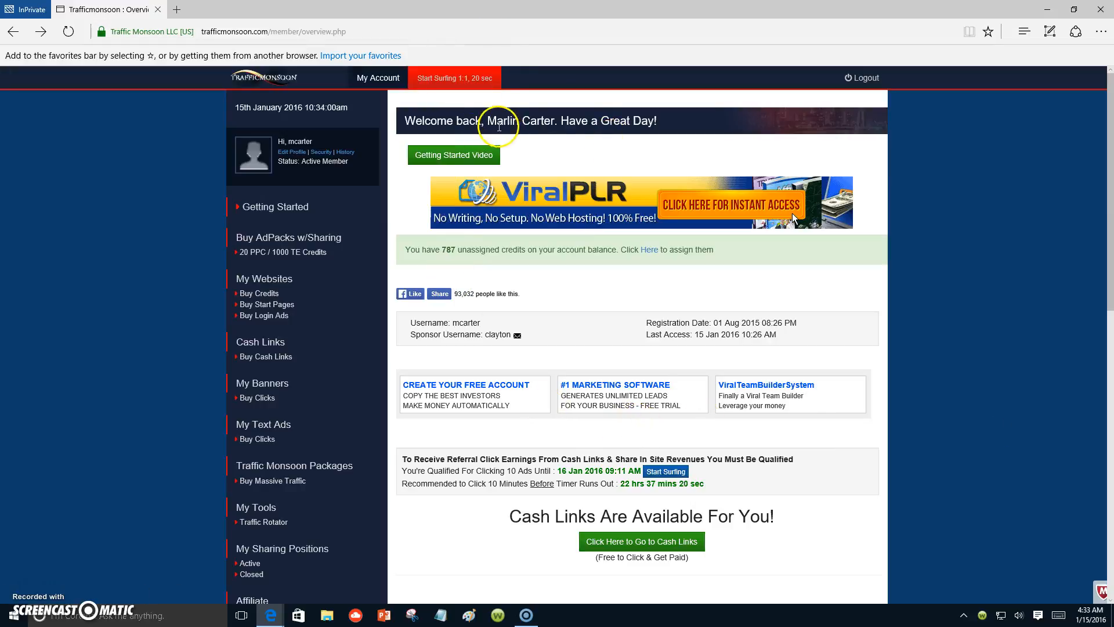
pyautogui.moveTo(923, 293)
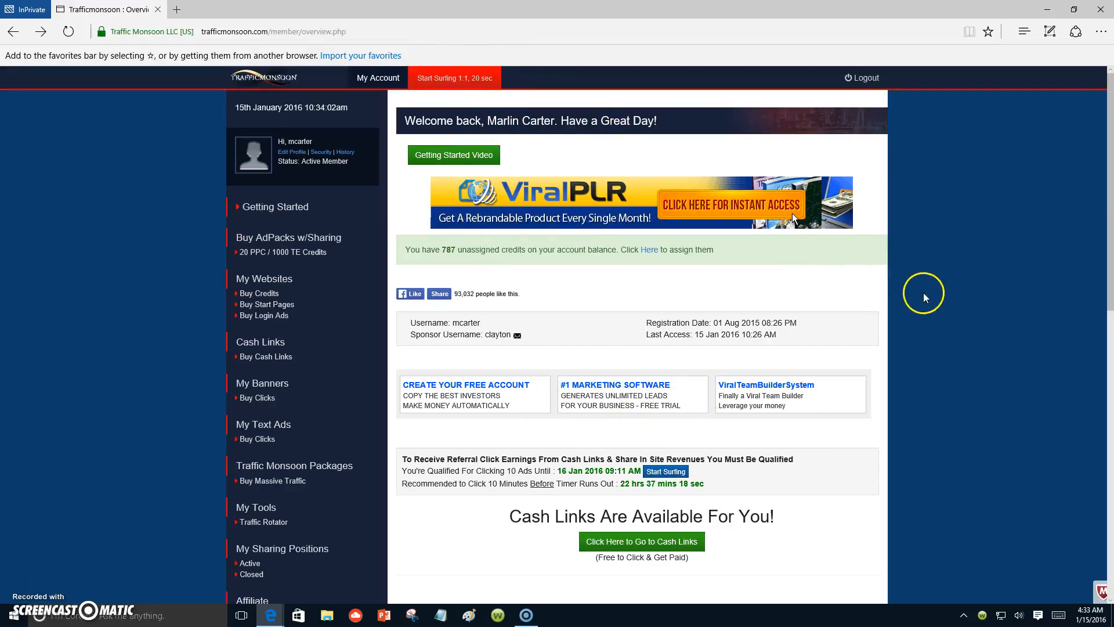
pyautogui.scroll(-3)
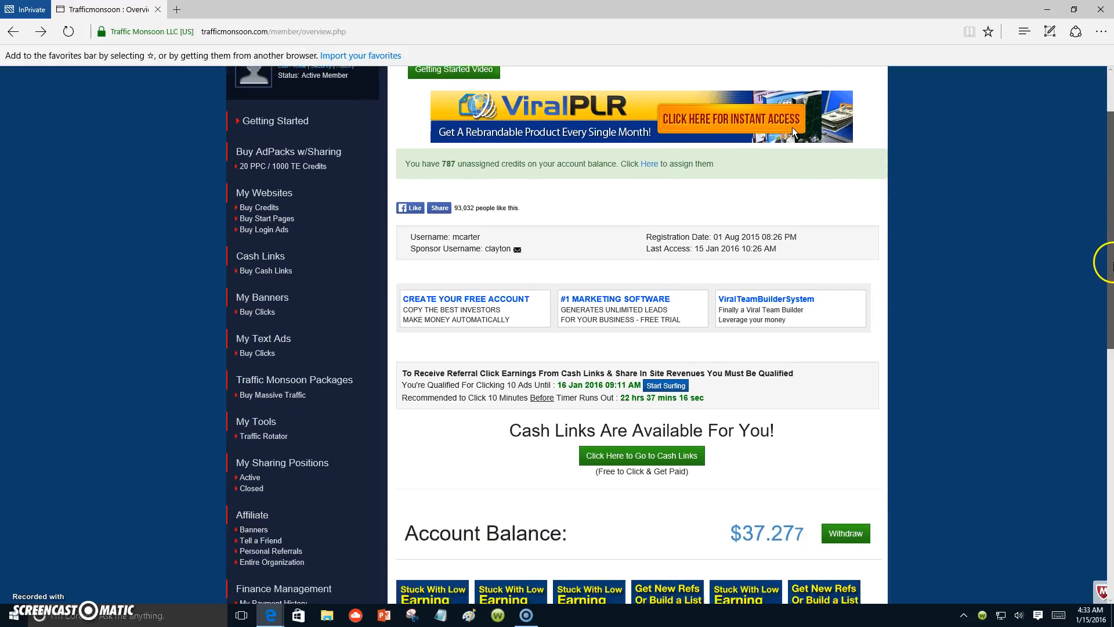
pyautogui.scroll(-3)
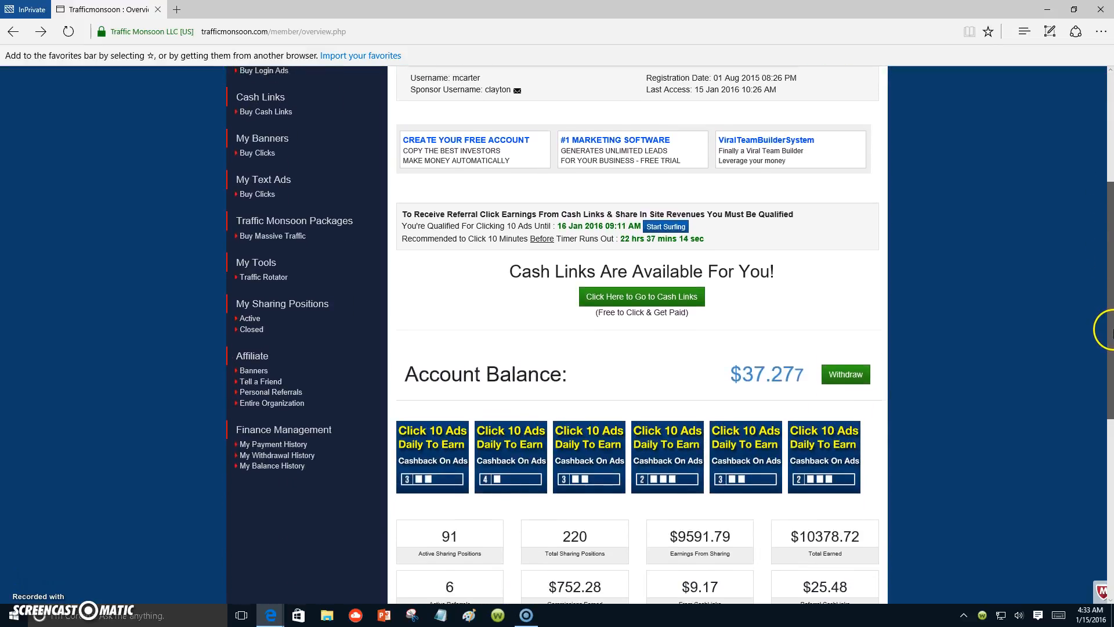